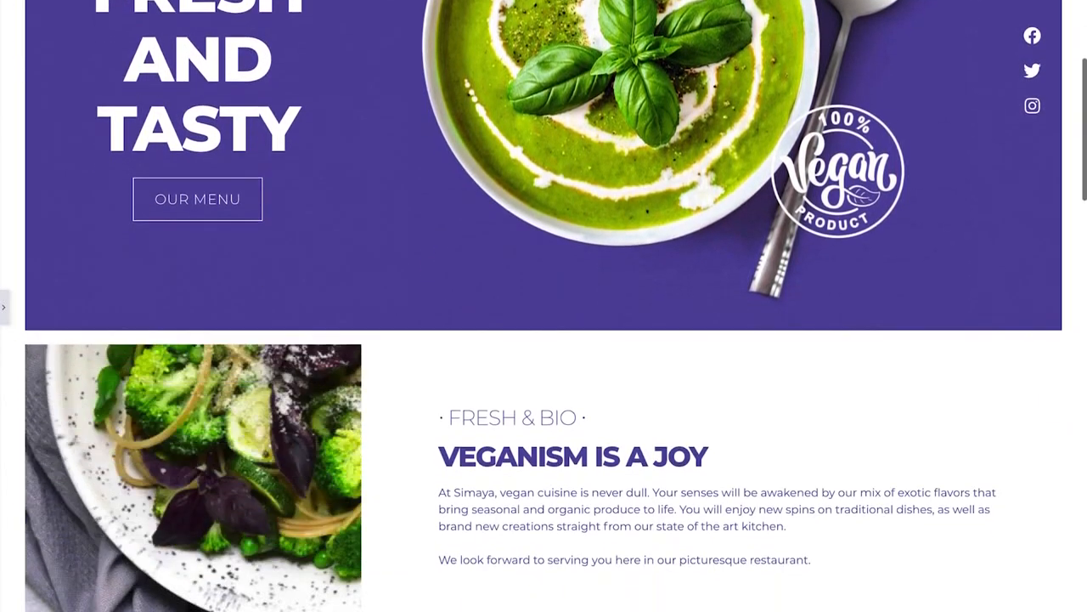
Step: Scroll the page structure to show Section 3's image widget and its style settings
{"action": "scroll", "scroll_direction": "down", "scroll_amount": 3}
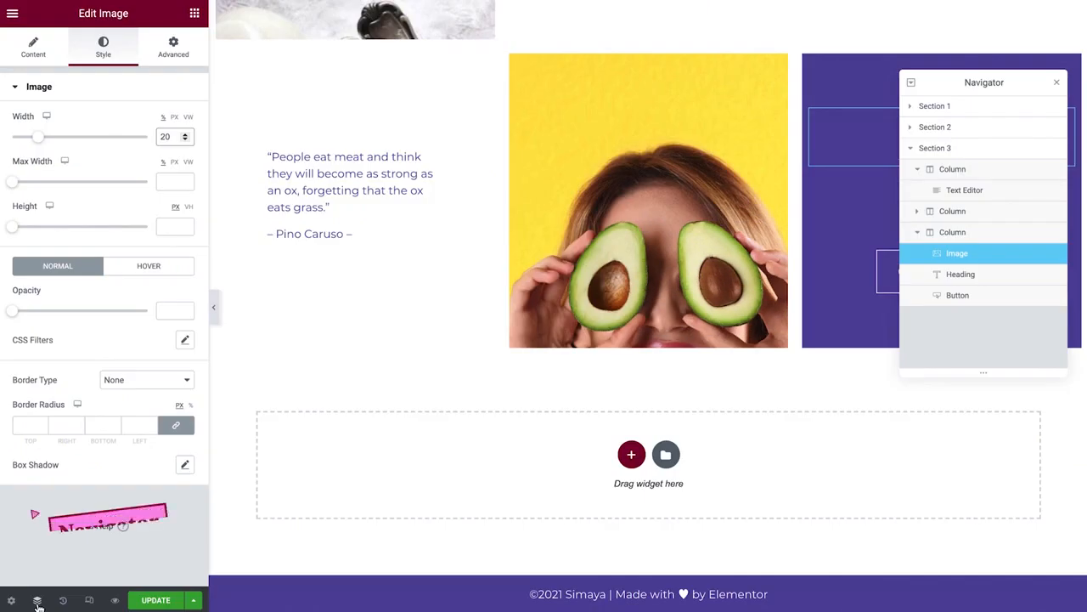
{"action": "mouse_move", "coordinate": [62, 601]}
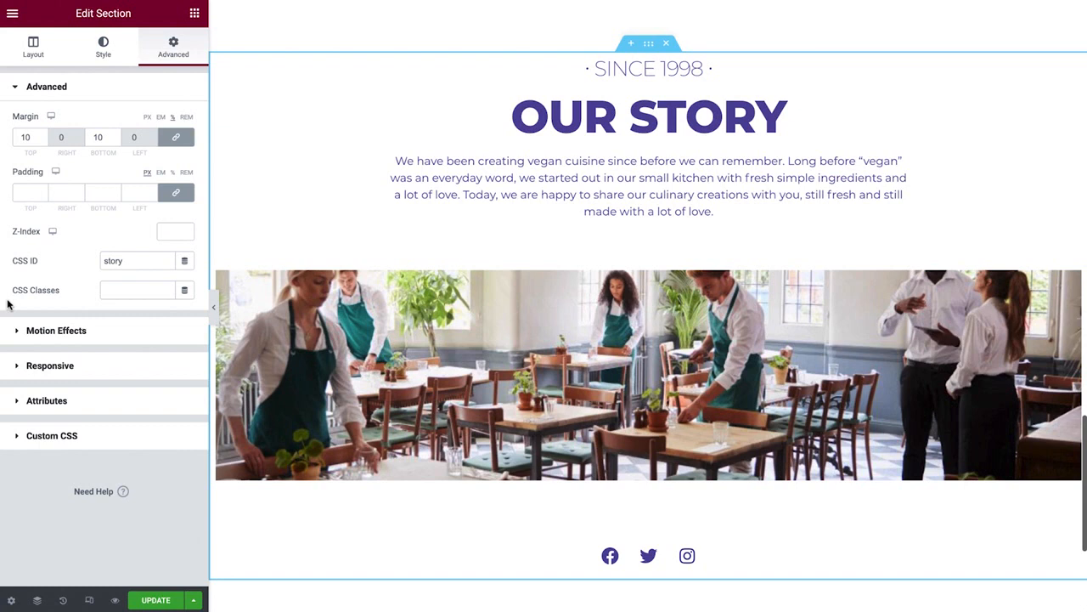
{"action": "mouse_move", "coordinate": [75, 533]}
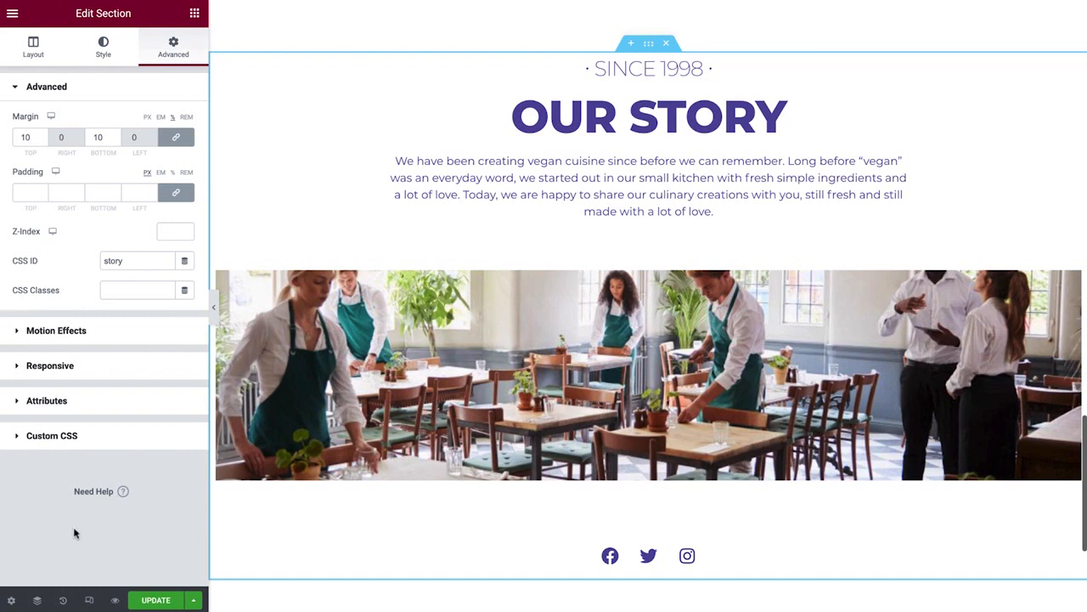
Step: Switch Responsive Mode on and preview the homepage at Tablet width
{"action": "left_click", "coordinate": [88, 600]}
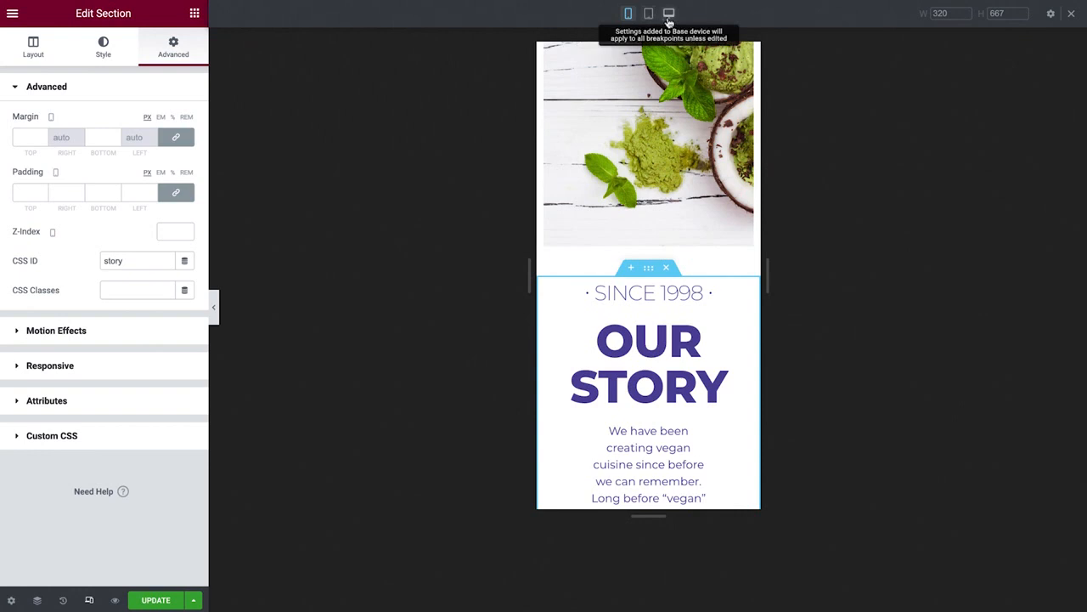
{"action": "left_click", "coordinate": [649, 13]}
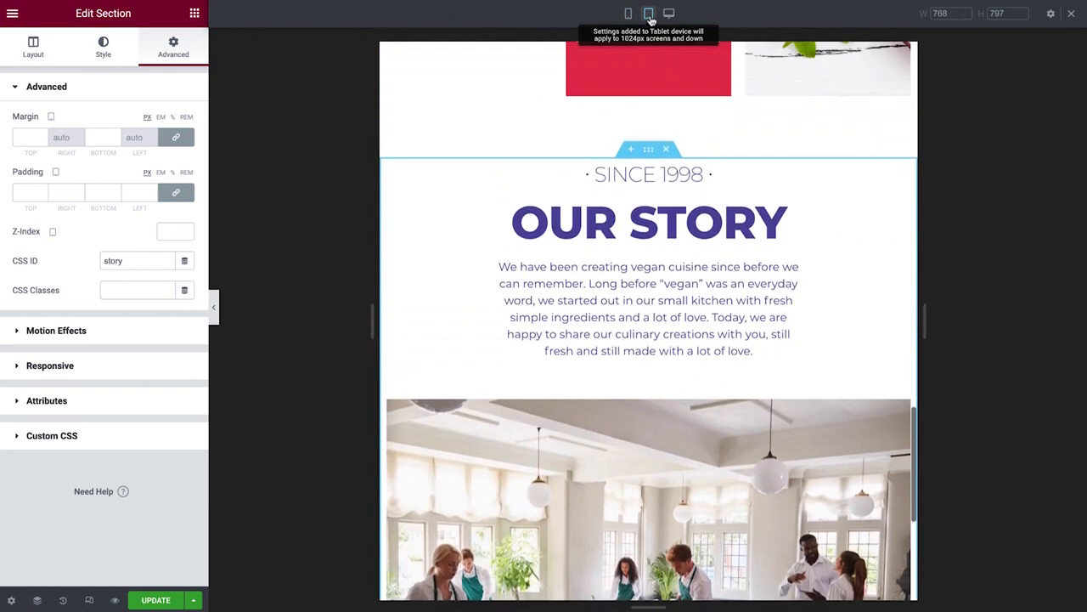
{"action": "scroll", "scroll_direction": "up", "scroll_amount": 3}
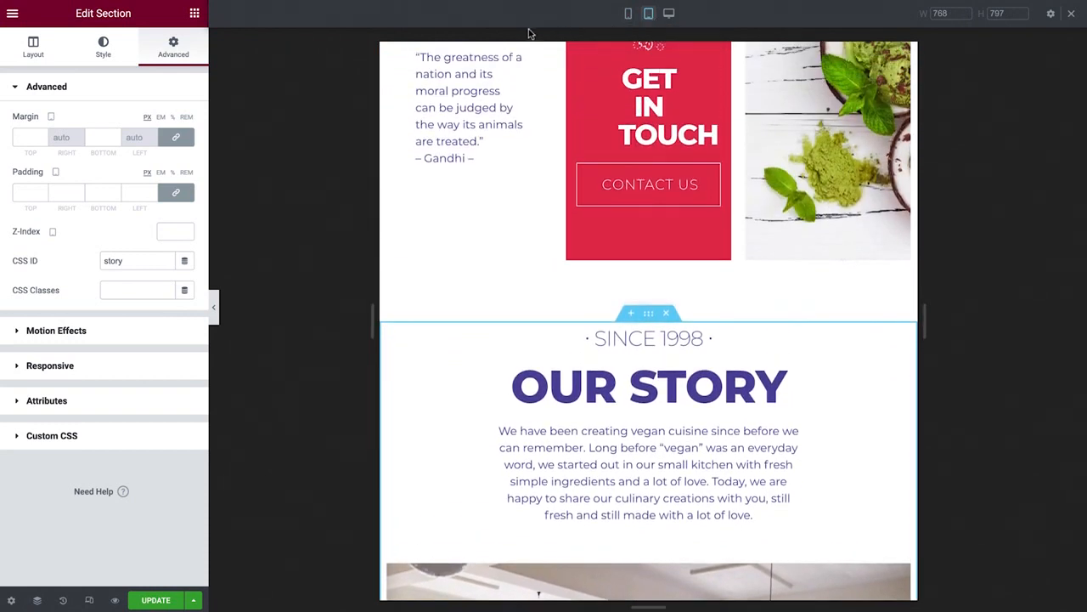
{"action": "mouse_move", "coordinate": [52, 116]}
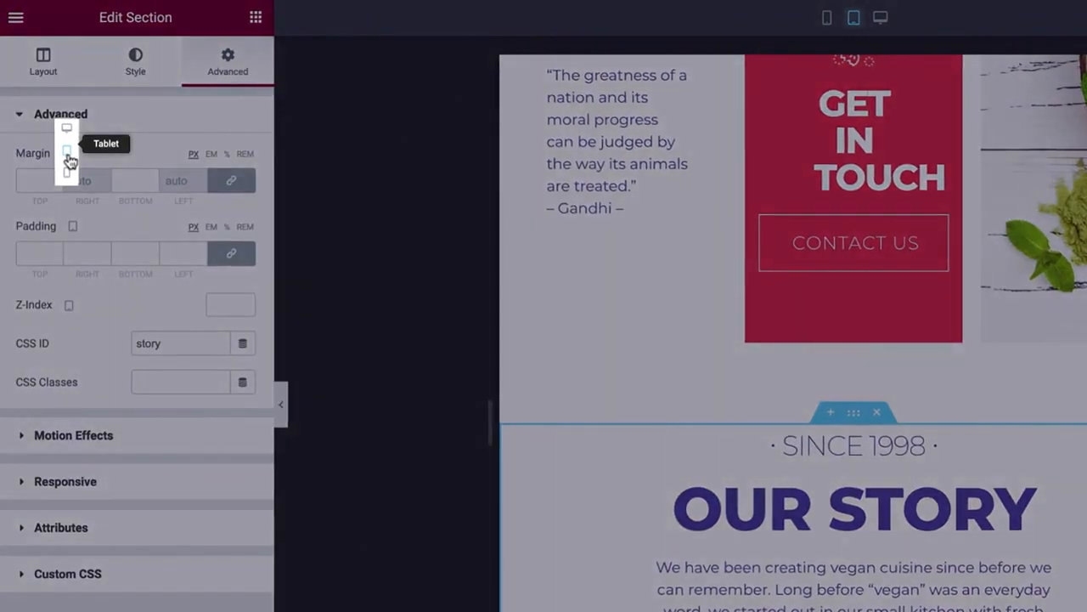
{"action": "left_click", "coordinate": [66, 153]}
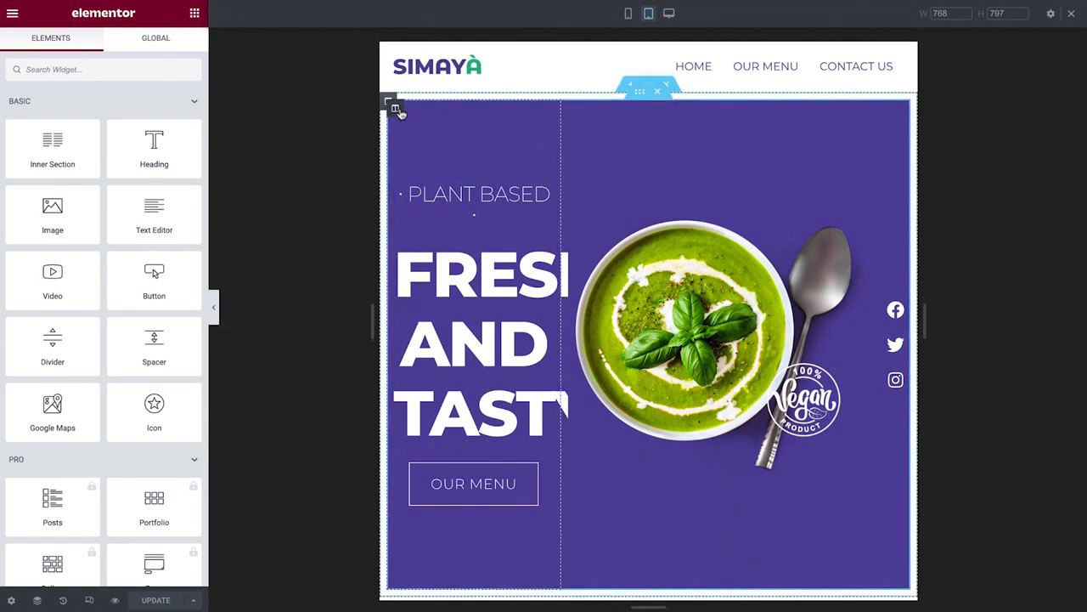
Step: Select the hero's headline column and set its tablet width to 100%
{"action": "left_click", "coordinate": [394, 109]}
{"action": "type", "text": "100"}
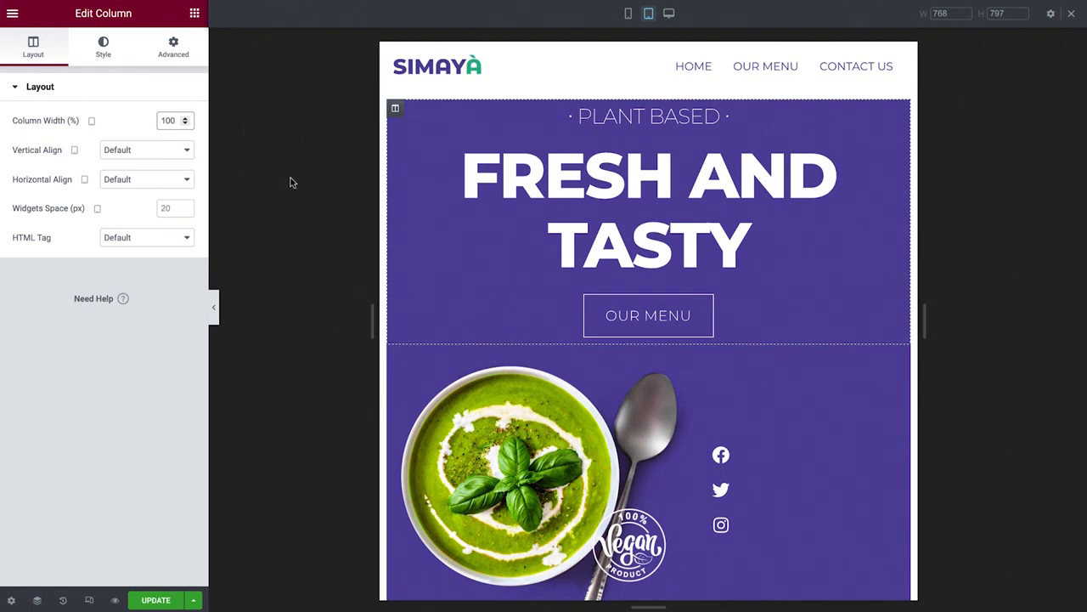
Step: Give the hero's inner section 50 px top and bottom padding on tablet
{"action": "scroll", "scroll_direction": "down", "scroll_amount": 3}
{"action": "type", "text": "90"}
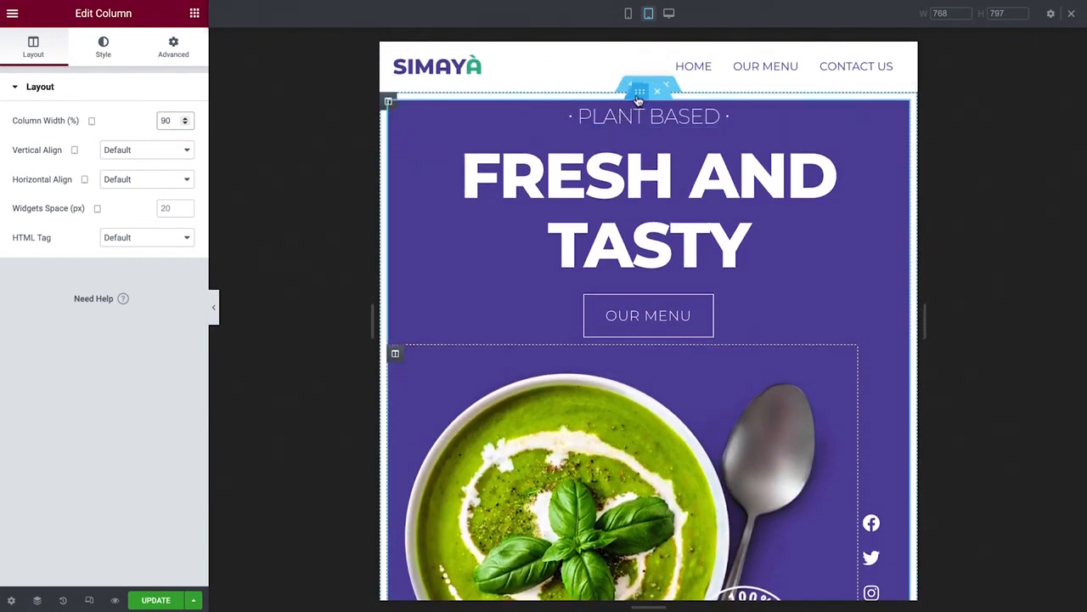
{"action": "left_click", "coordinate": [648, 91]}
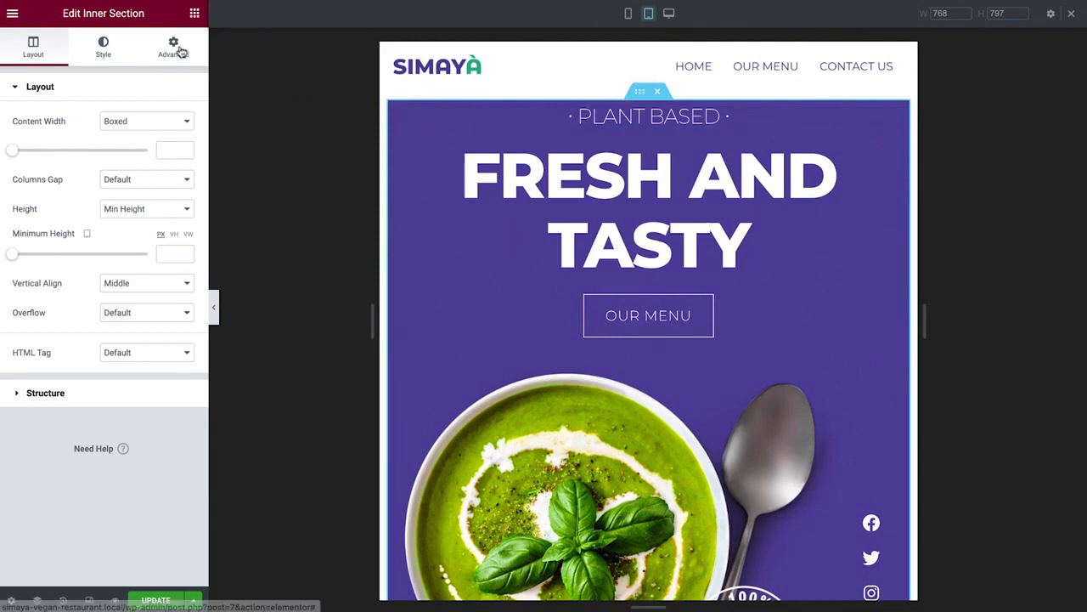
{"action": "left_click", "coordinate": [173, 47]}
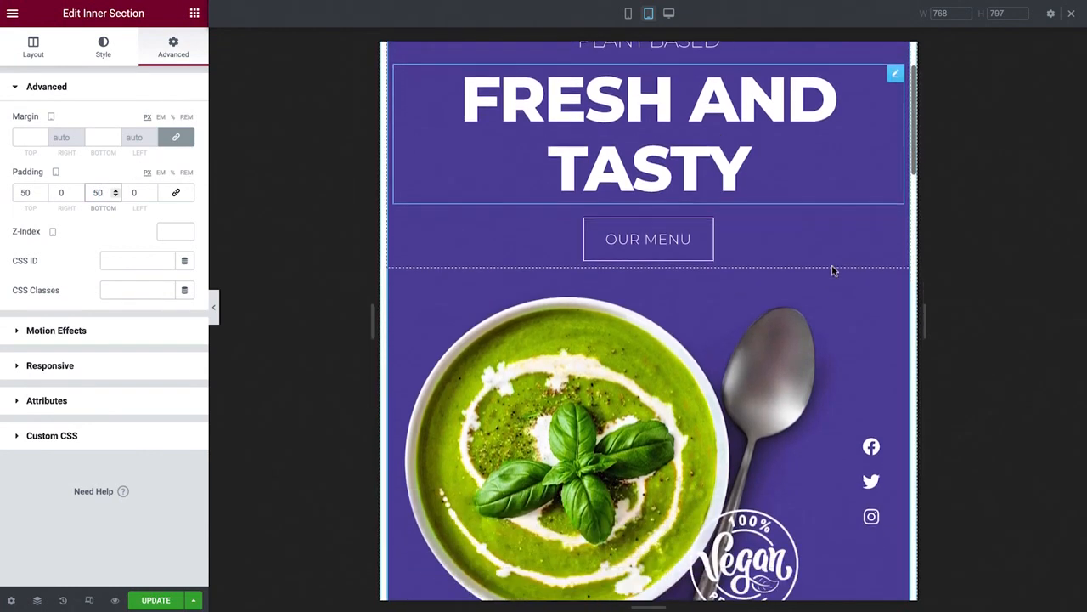
{"action": "scroll", "scroll_direction": "down", "scroll_amount": 3}
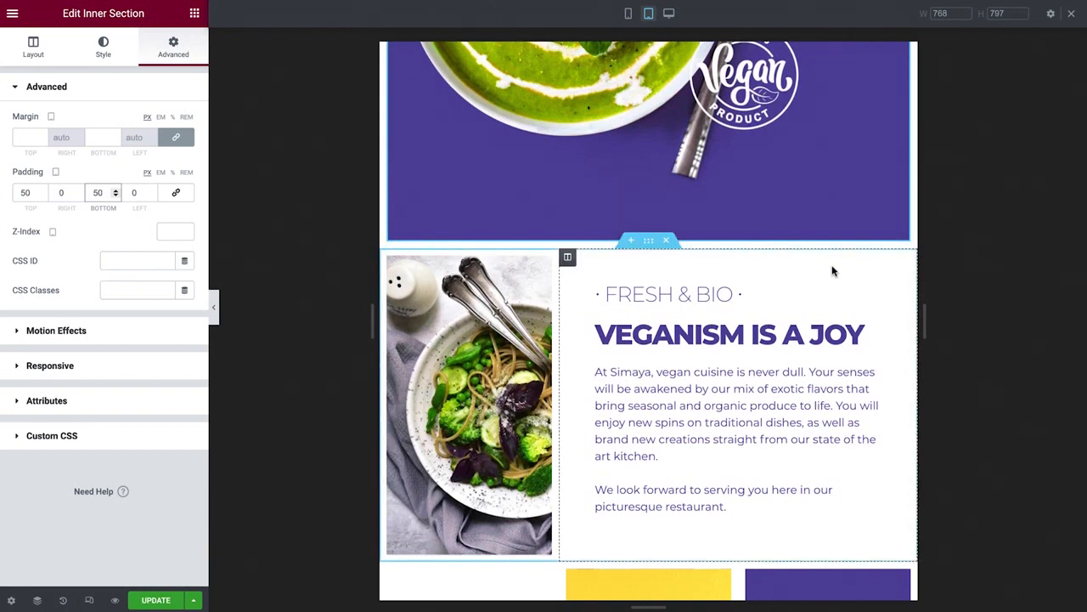
{"action": "scroll", "scroll_direction": "down", "scroll_amount": 3}
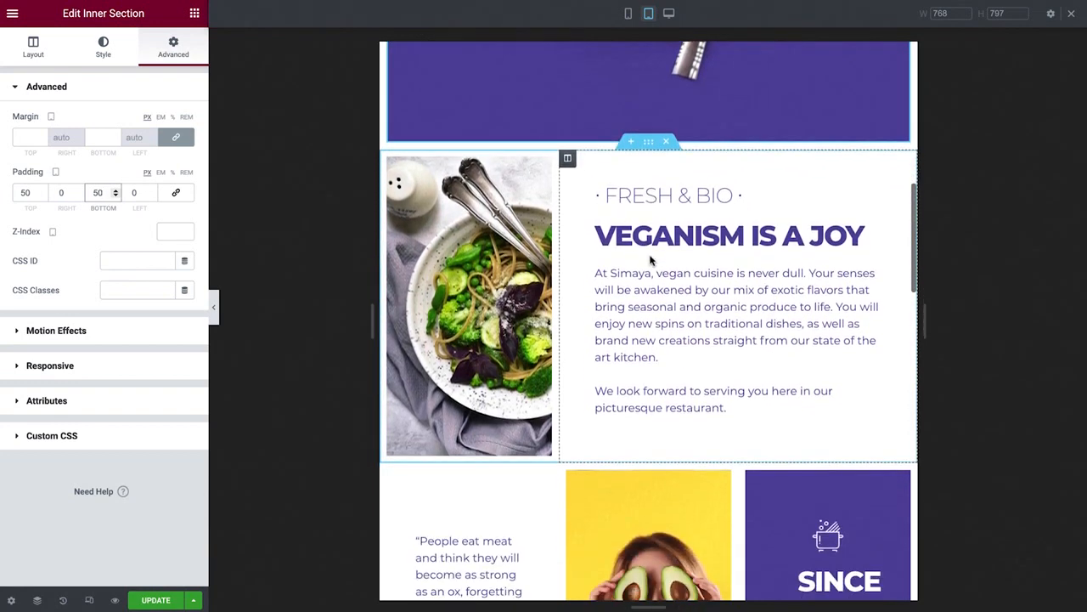
{"action": "scroll", "scroll_direction": "down", "scroll_amount": 3}
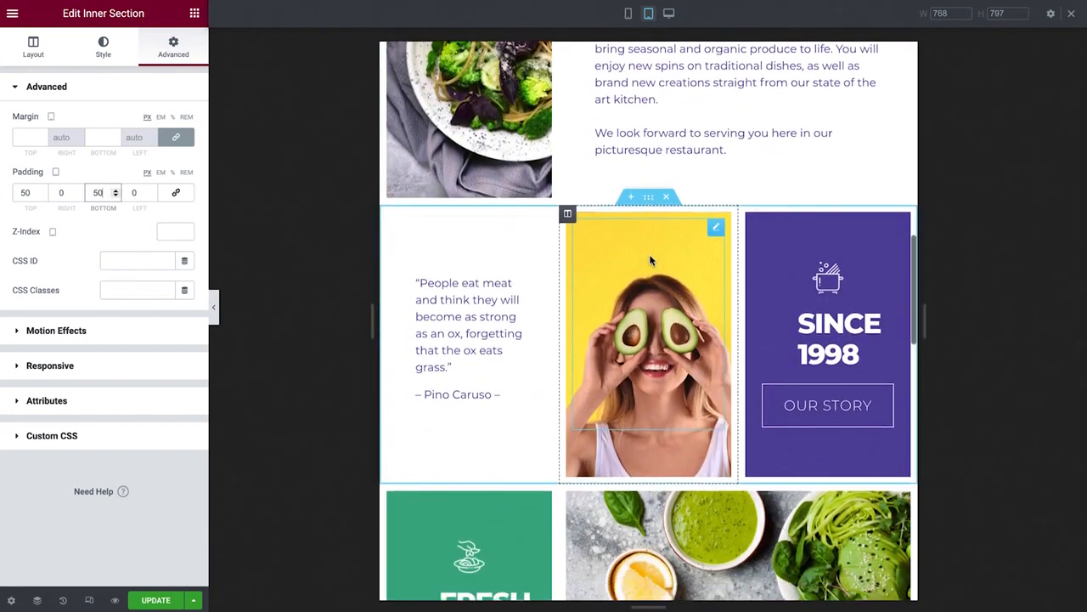
{"action": "scroll", "scroll_direction": "down", "scroll_amount": 3}
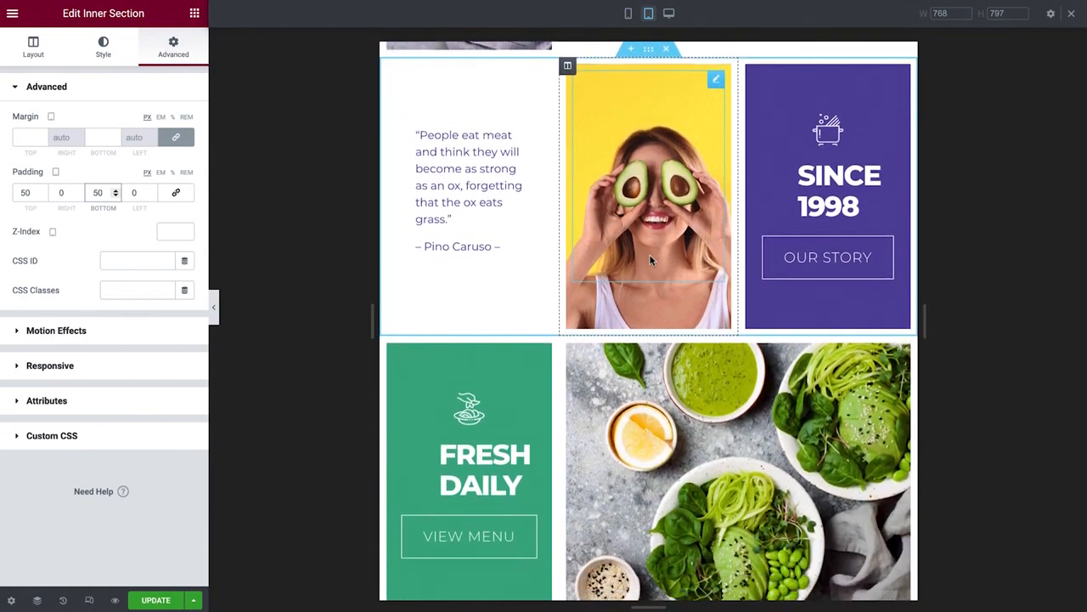
Step: Give the Since 1998 section a 300 px tablet minimum height and copy it
{"action": "left_click", "coordinate": [648, 49]}
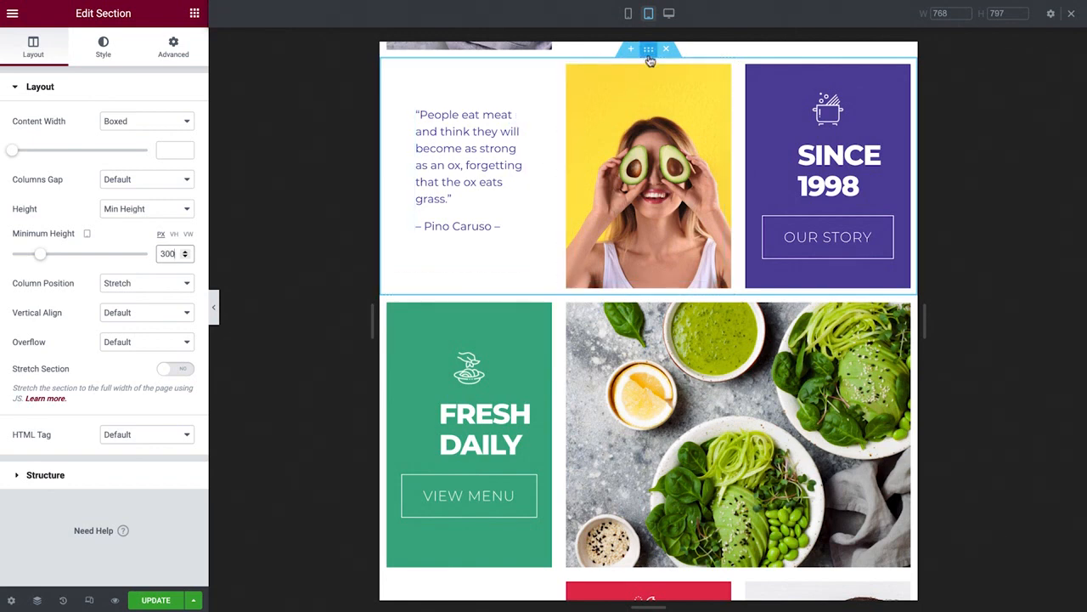
{"action": "right_click", "coordinate": [648, 49]}
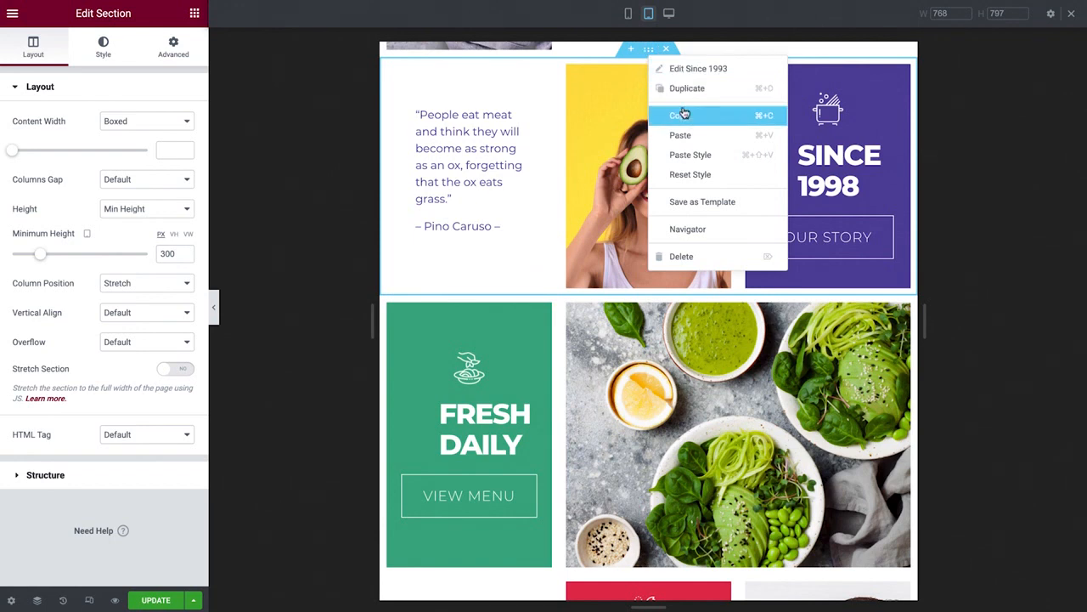
{"action": "left_click", "coordinate": [680, 115]}
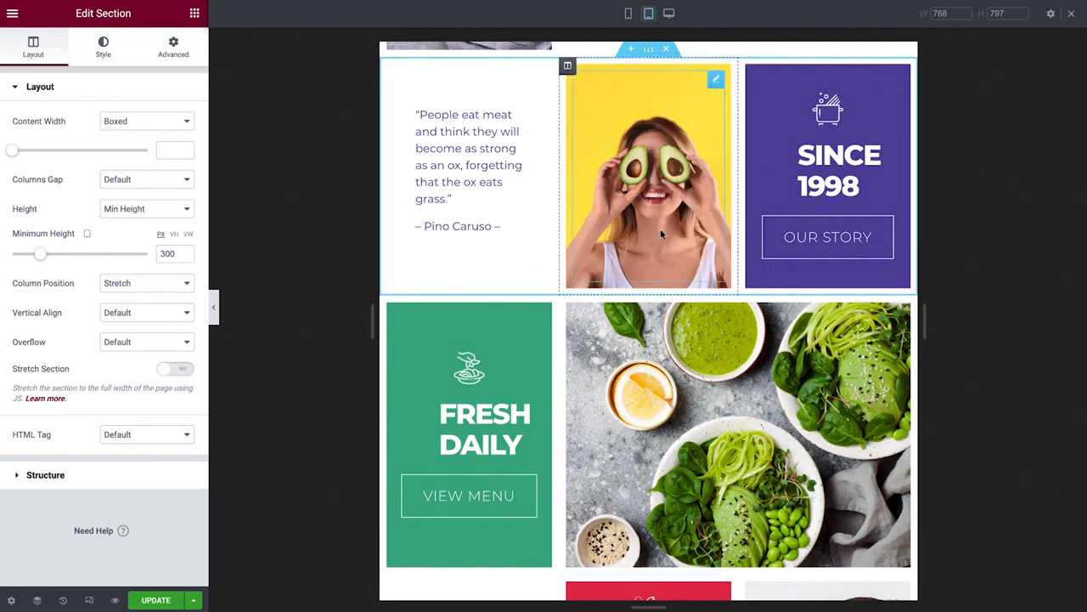
Step: Paste the Since 1998 section's style onto the Get In Touch section
{"action": "right_click", "coordinate": [648, 287]}
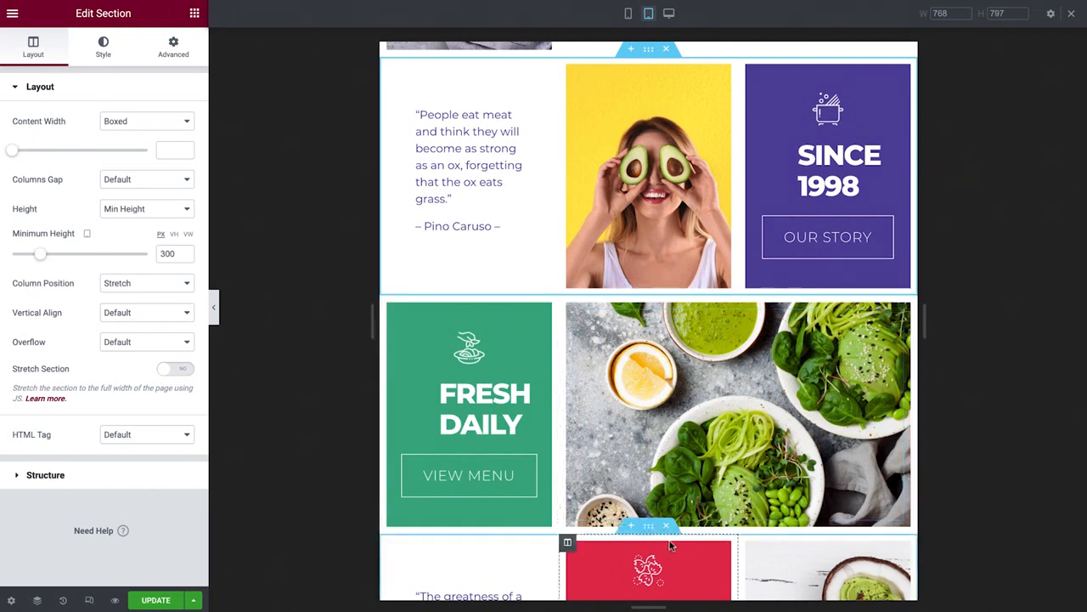
{"action": "right_click", "coordinate": [671, 544]}
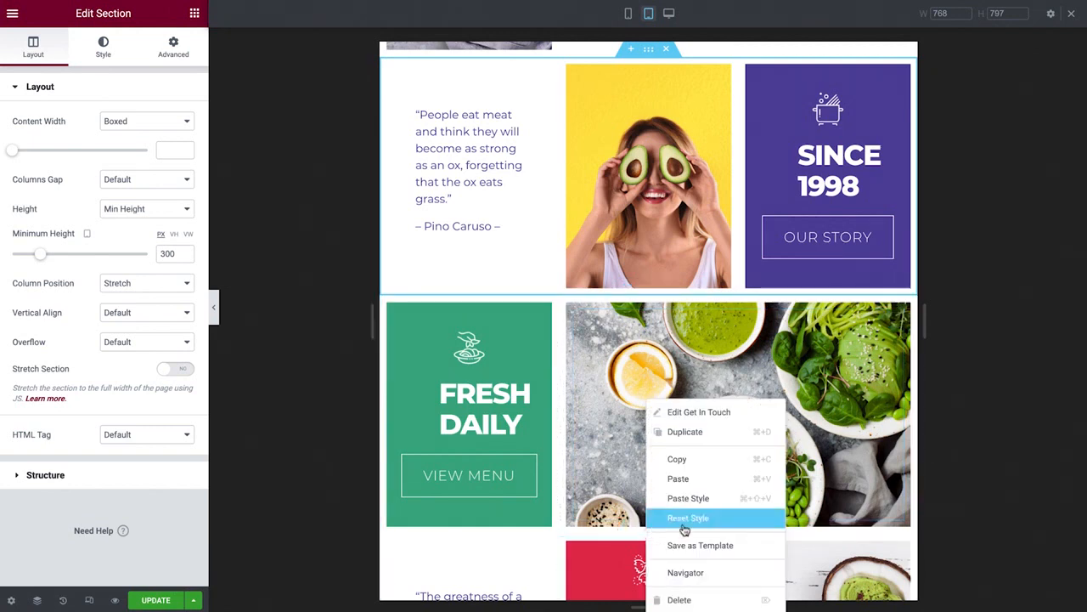
{"action": "left_click", "coordinate": [688, 517]}
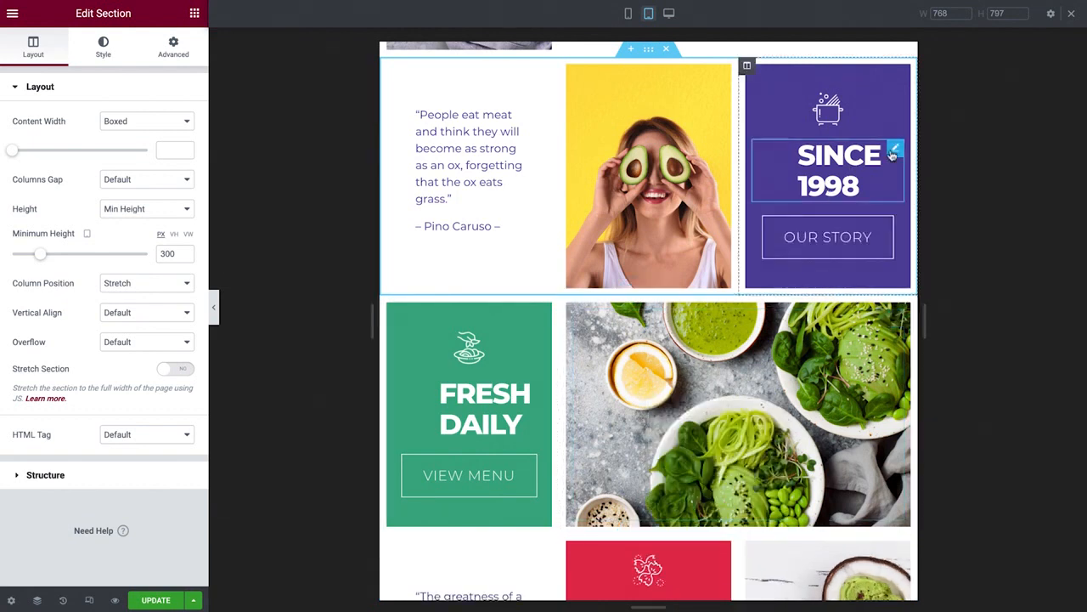
Step: Set the Since 1998 heading's tablet padding to 0
{"action": "left_click", "coordinate": [840, 170]}
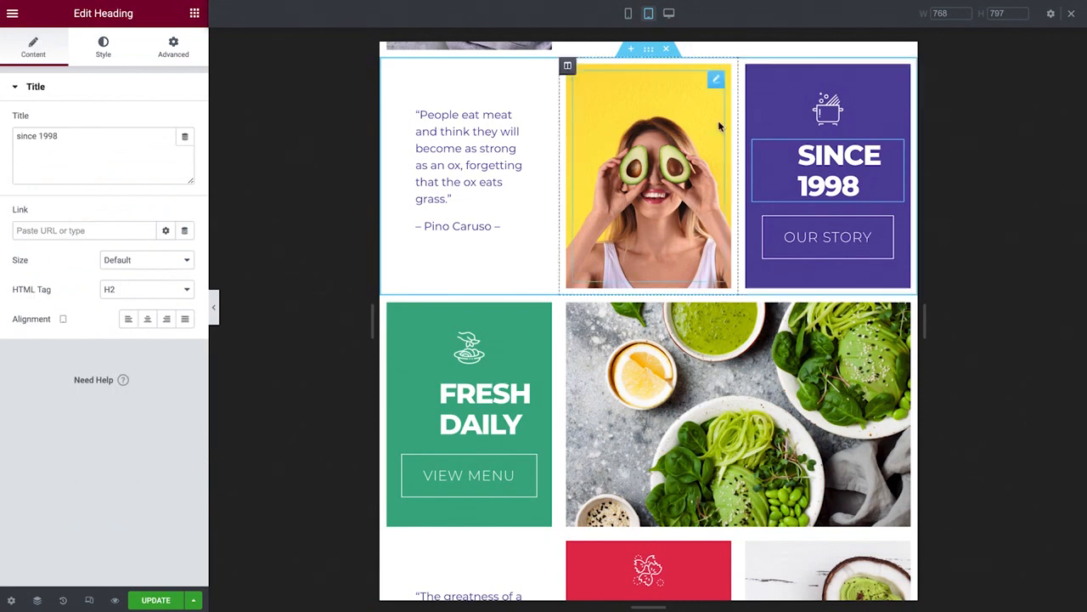
{"action": "left_click", "coordinate": [174, 46]}
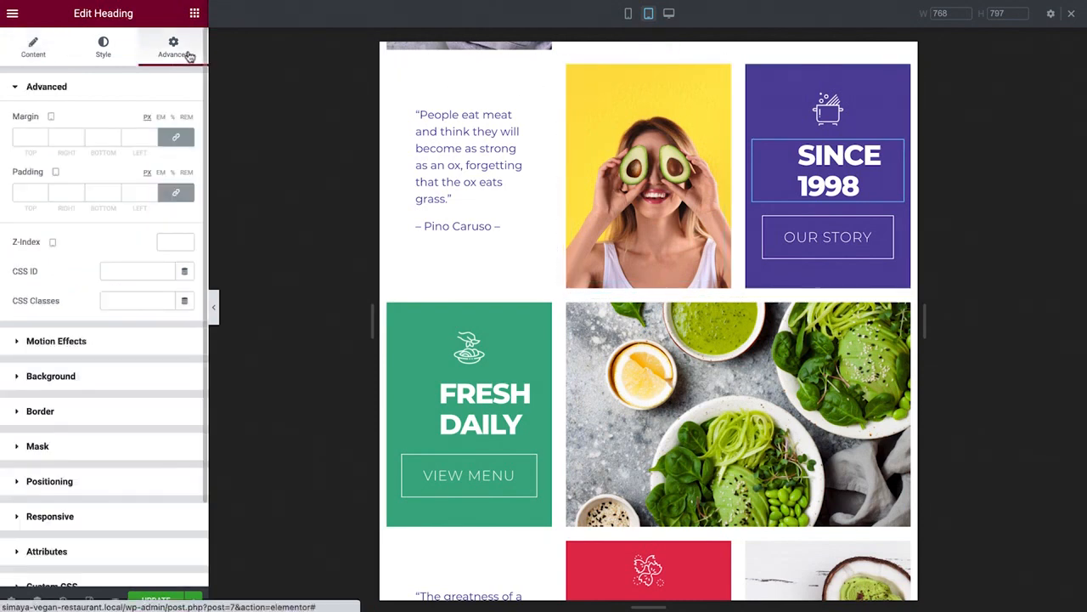
{"action": "left_click", "coordinate": [176, 192]}
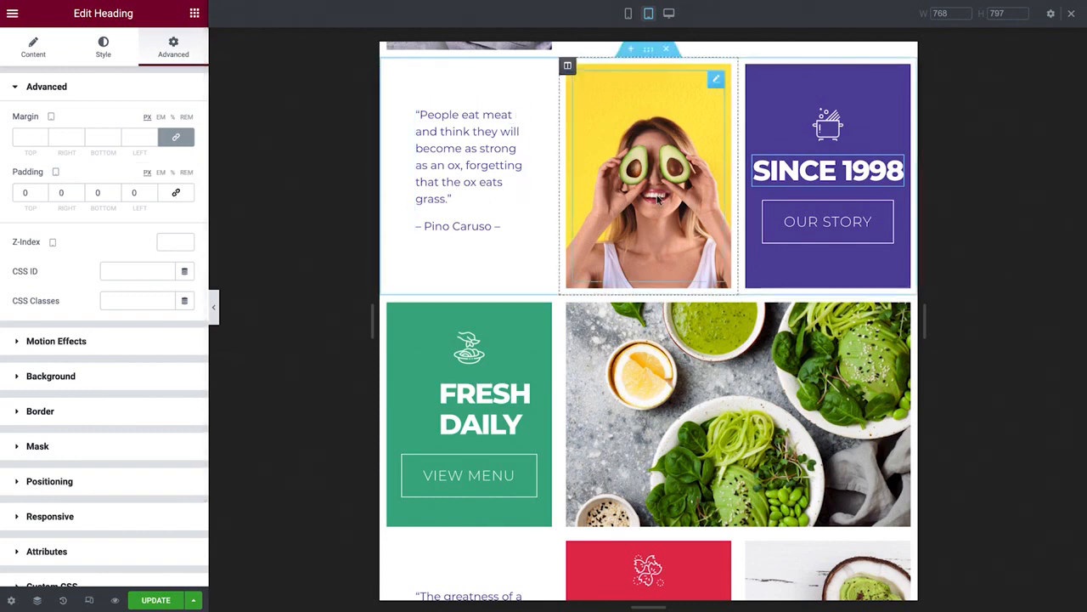
Step: Copy the heading's styling and paste it onto the Fresh Daily and Get In Touch headings
{"action": "right_click", "coordinate": [827, 170]}
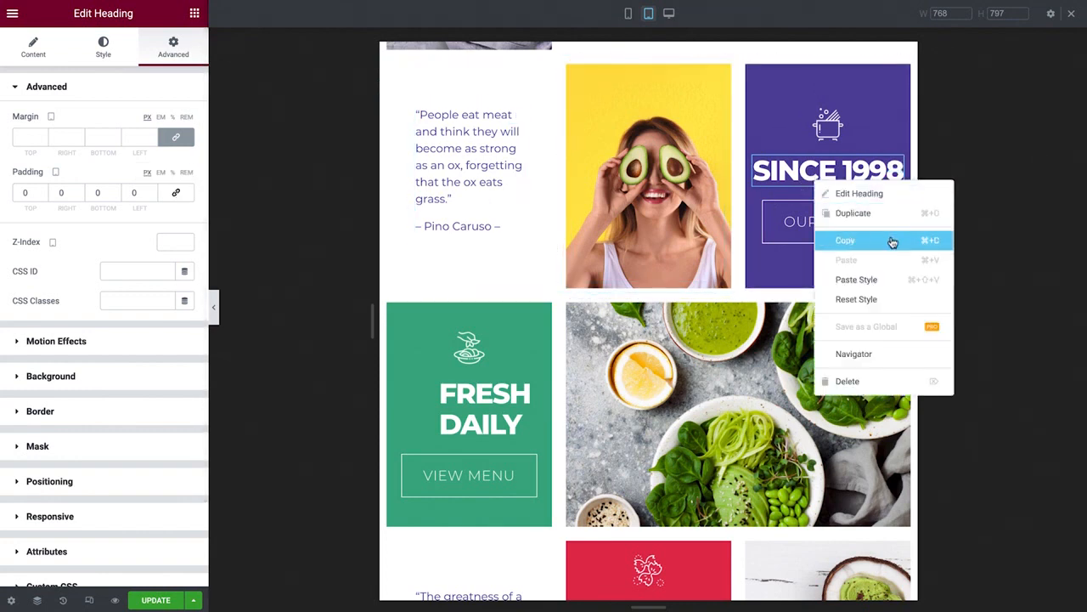
{"action": "right_click", "coordinate": [469, 407]}
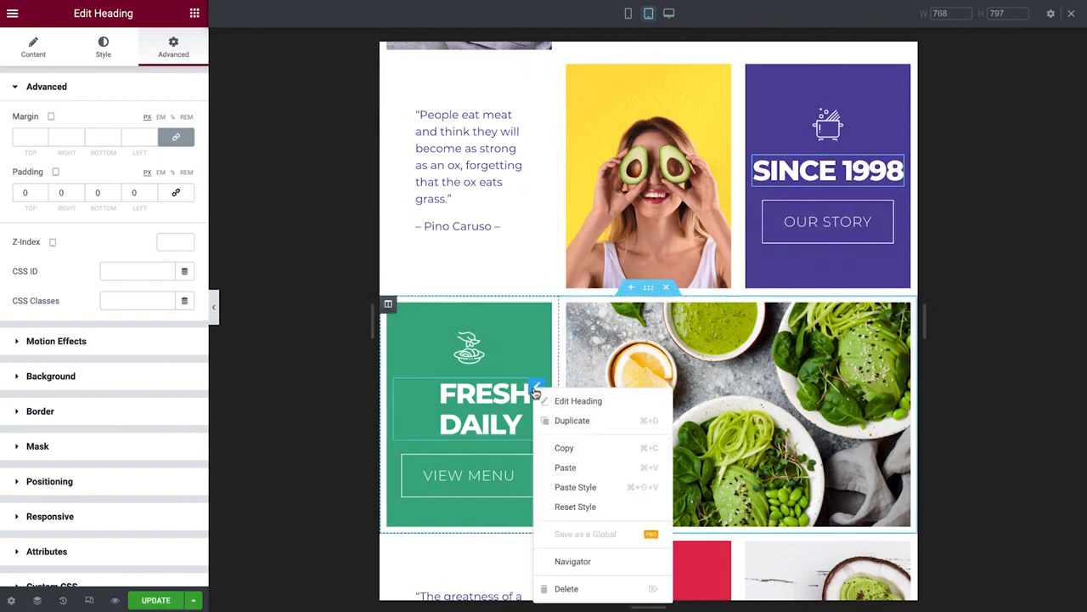
{"action": "scroll", "scroll_direction": "down", "scroll_amount": 3}
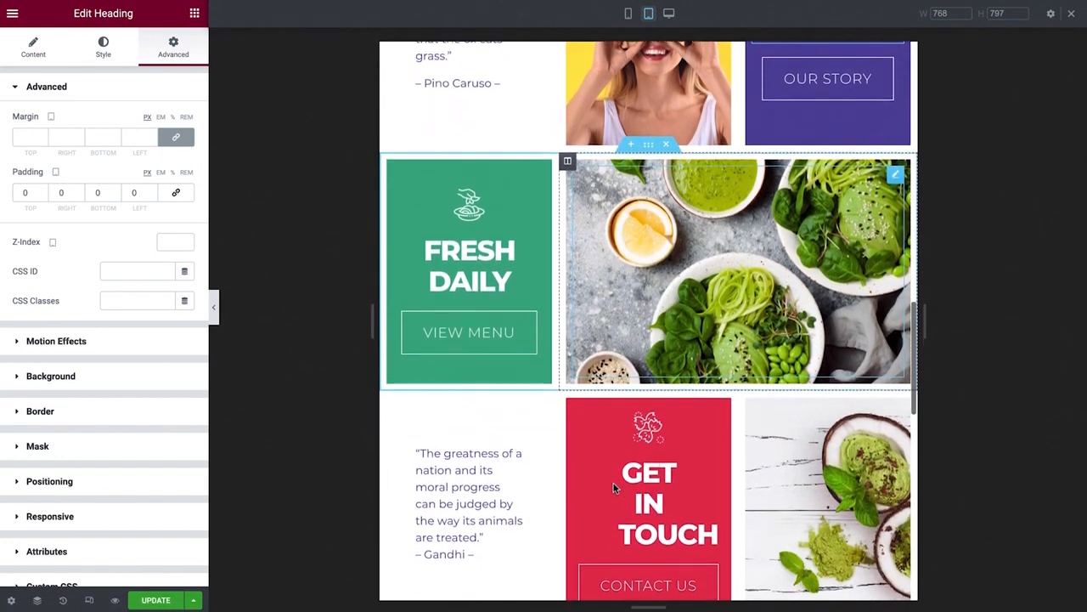
{"action": "scroll", "scroll_direction": "down", "scroll_amount": 3}
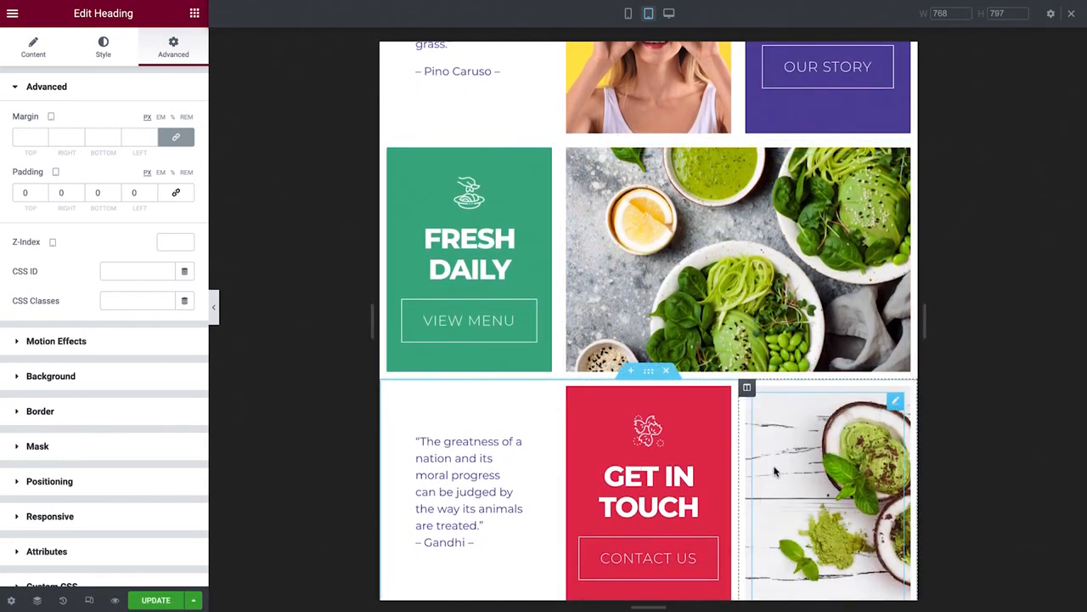
Step: Set 5 px padding on all sides for the Since 1998, Fresh Daily and Get In Touch columns
{"action": "scroll", "scroll_direction": "up", "scroll_amount": 3}
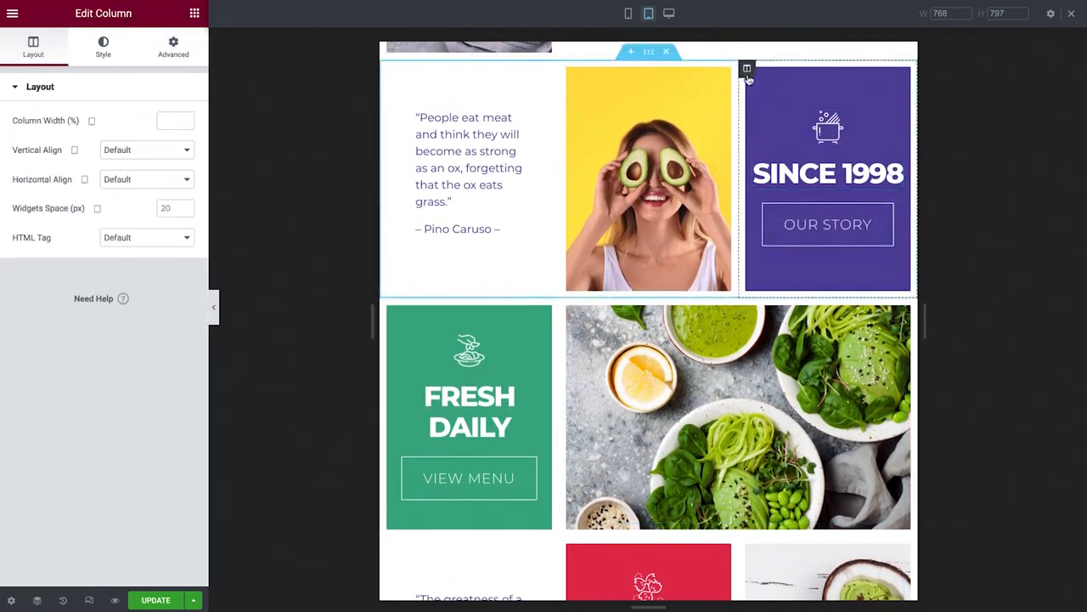
{"action": "left_click", "coordinate": [172, 47]}
{"action": "type", "text": "5"}
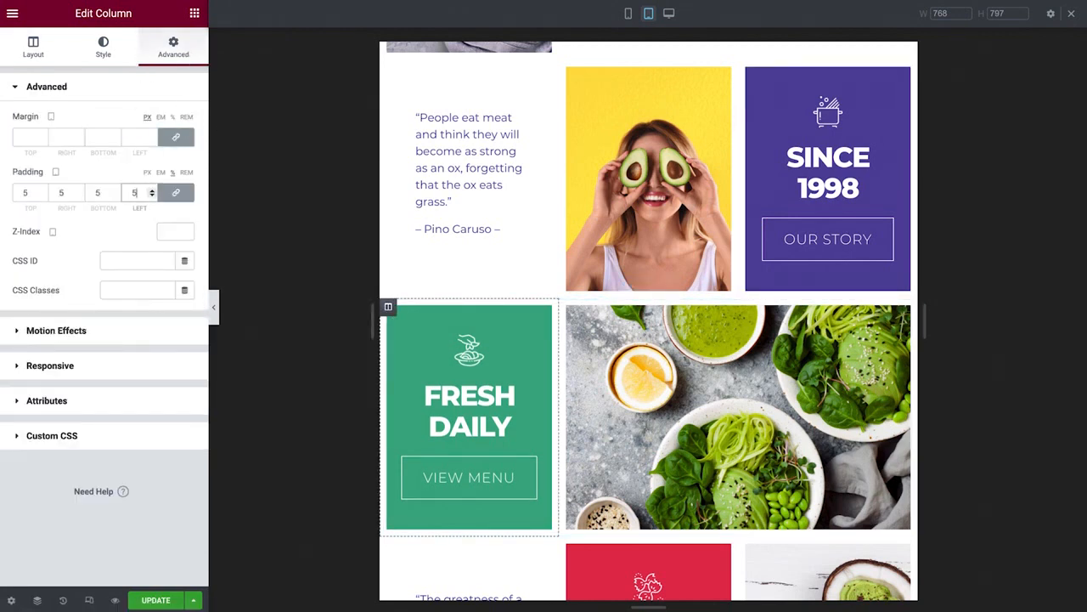
{"action": "scroll", "scroll_direction": "down", "scroll_amount": 3}
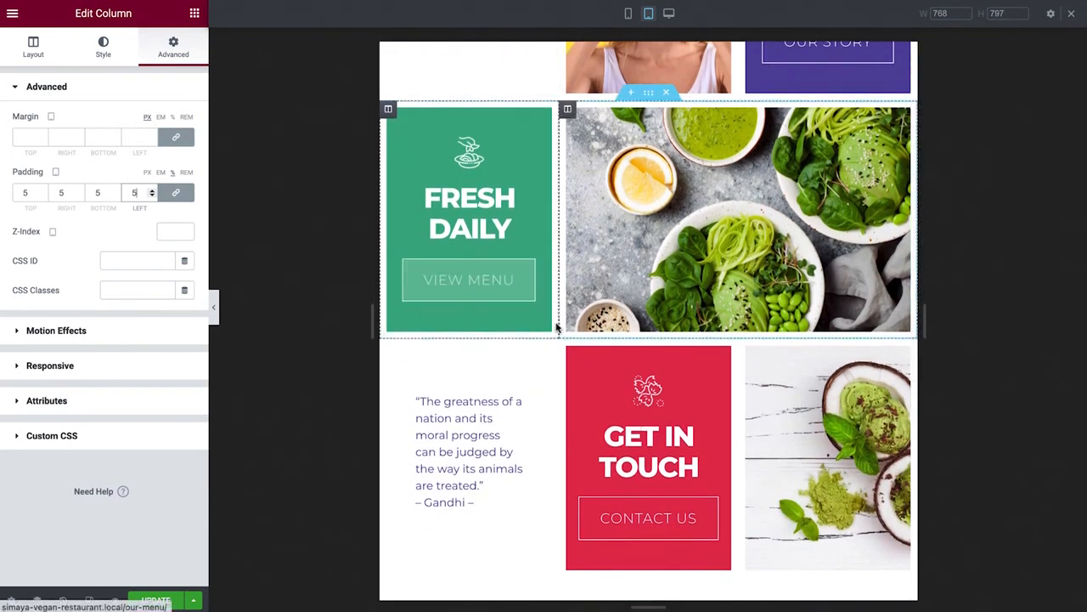
{"action": "left_click", "coordinate": [34, 47]}
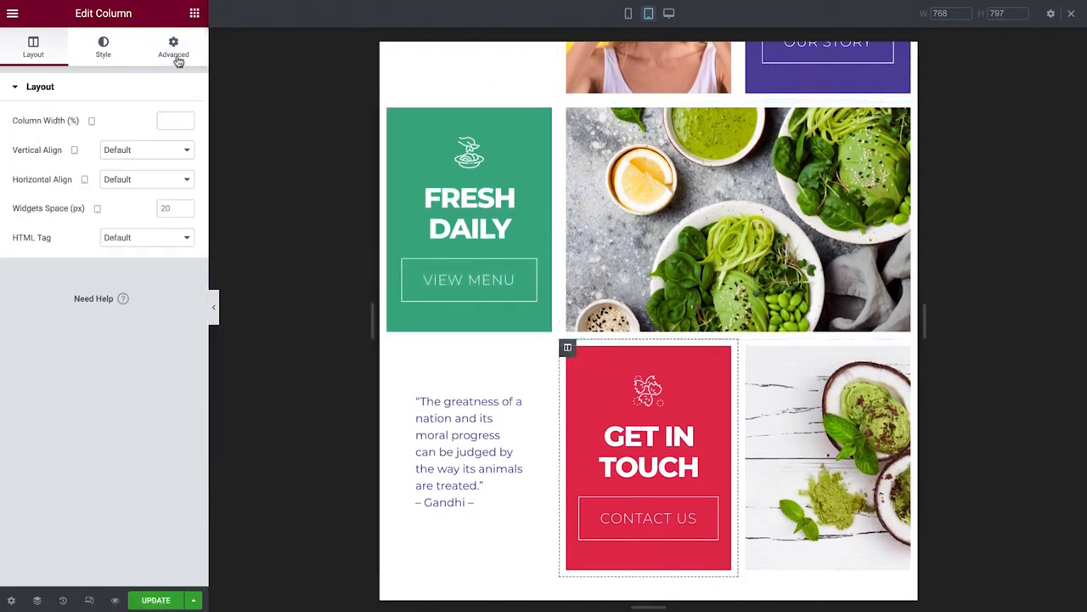
{"action": "left_click", "coordinate": [174, 47]}
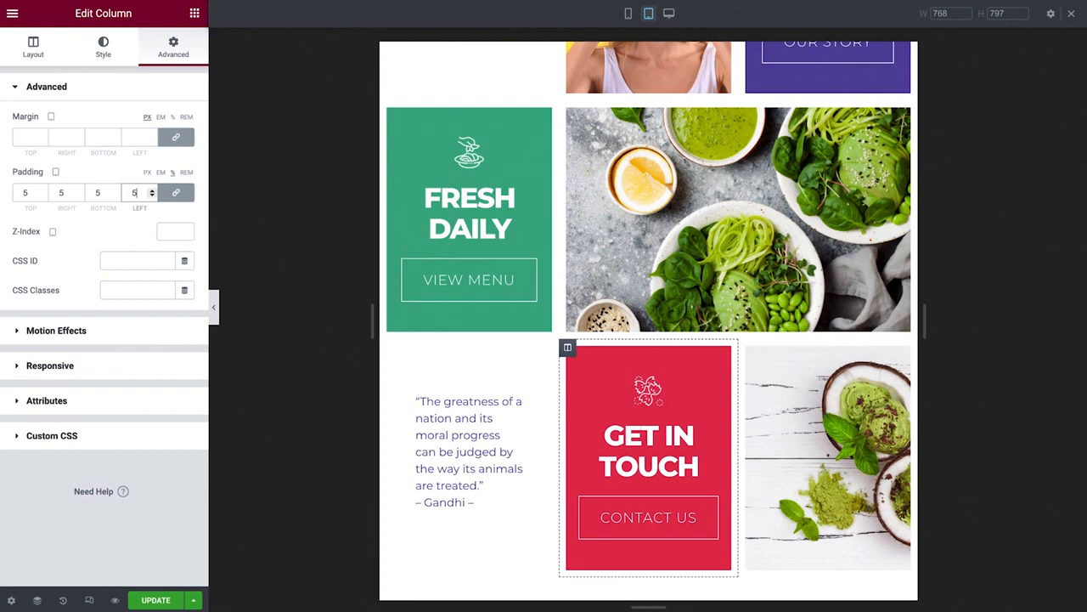
{"action": "scroll", "scroll_direction": "down", "scroll_amount": 3}
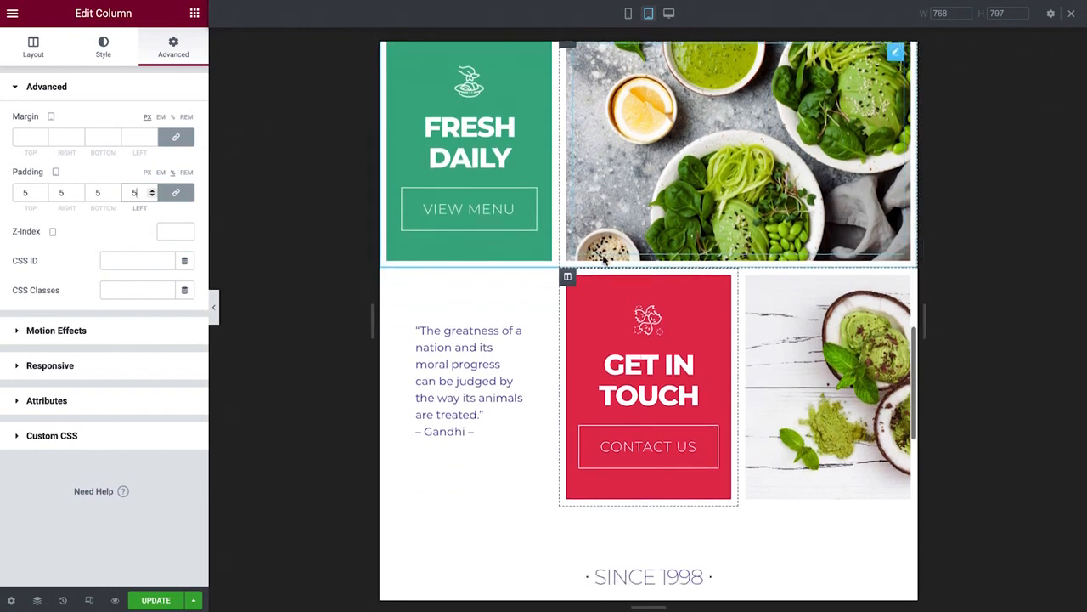
Step: Select the OUR STORY heading and open Manage Global Fonts from its Typography settings
{"action": "scroll", "scroll_direction": "down", "scroll_amount": 3}
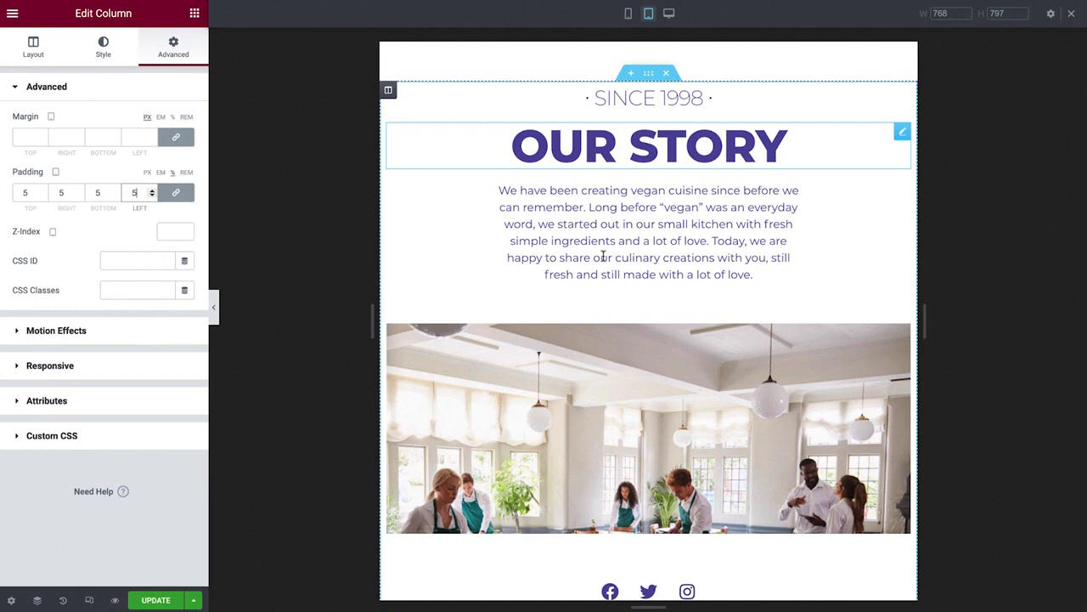
{"action": "left_click", "coordinate": [648, 145]}
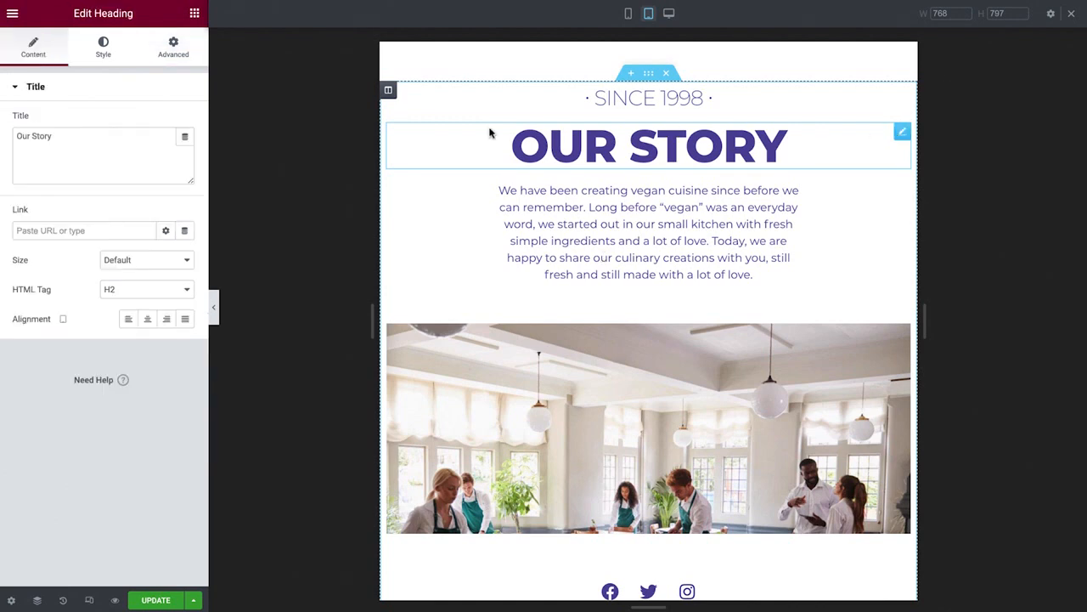
{"action": "left_click", "coordinate": [102, 47]}
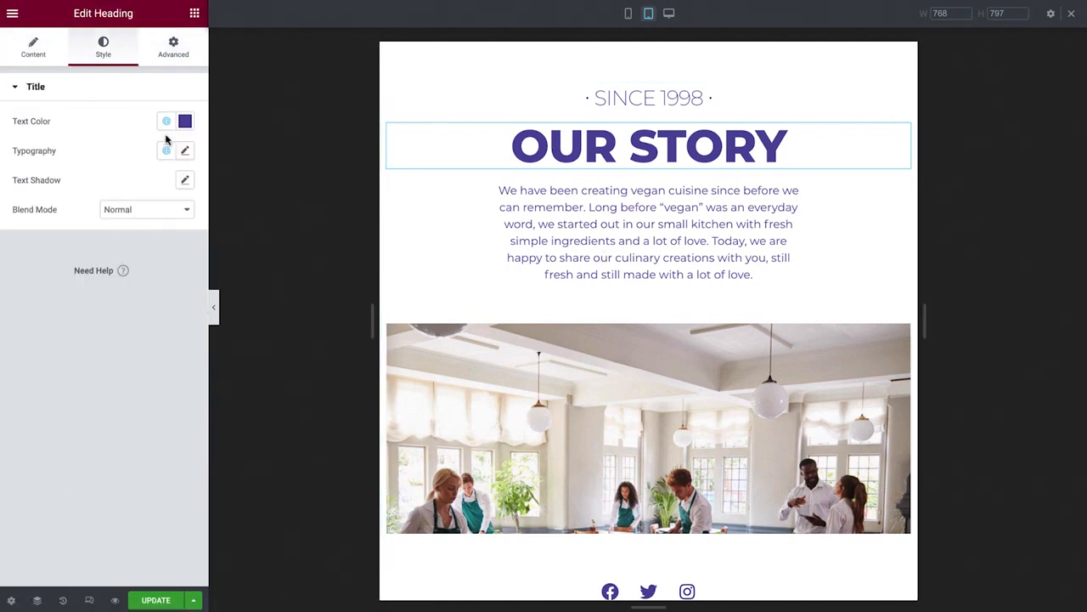
{"action": "left_click", "coordinate": [167, 150]}
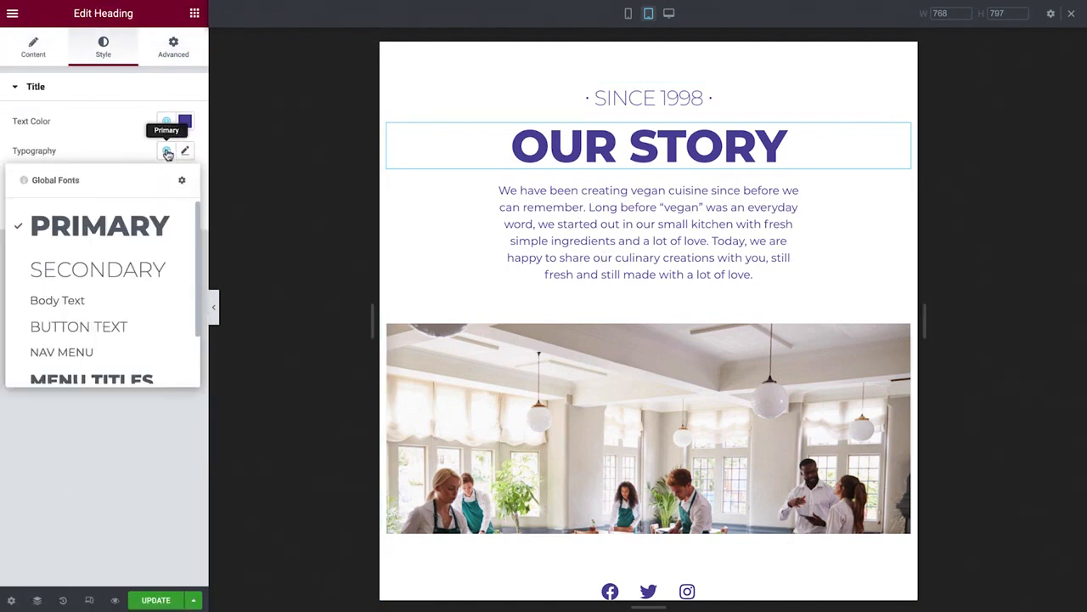
{"action": "mouse_move", "coordinate": [182, 185]}
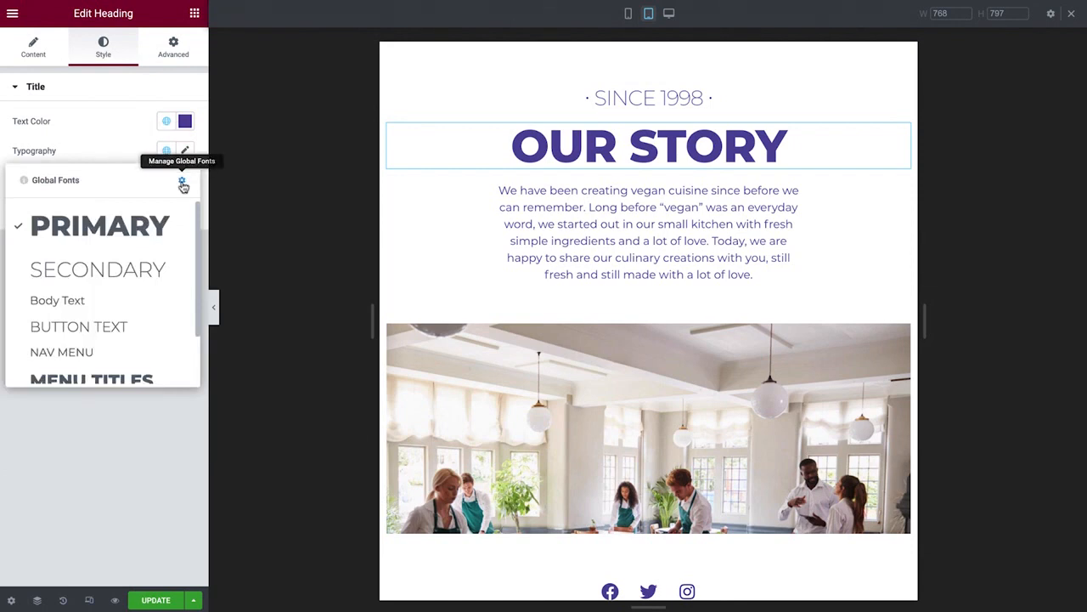
{"action": "left_click", "coordinate": [184, 185]}
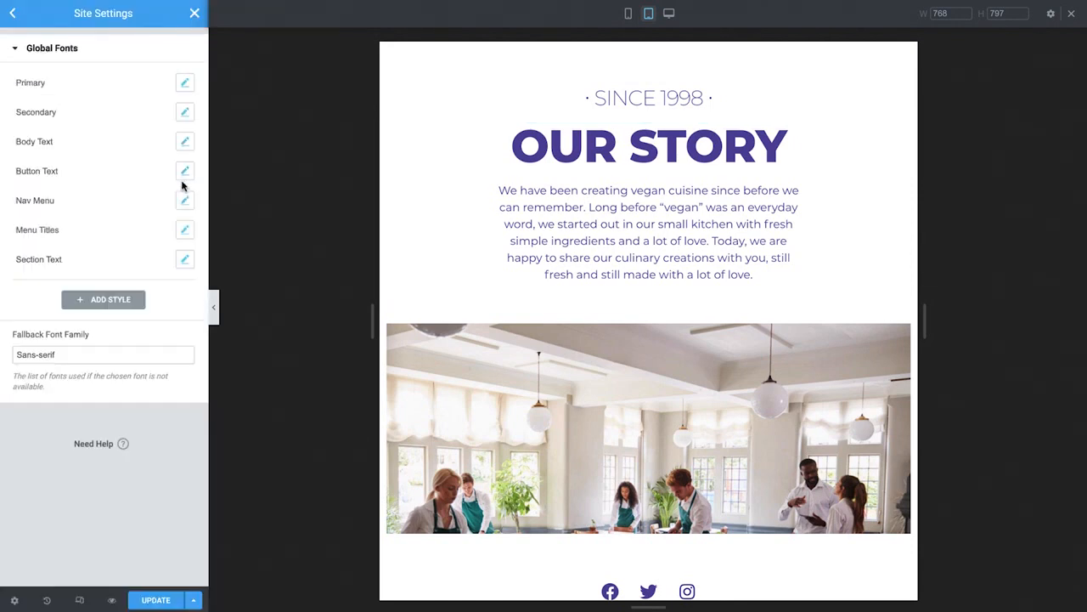
{"action": "mouse_move", "coordinate": [189, 102]}
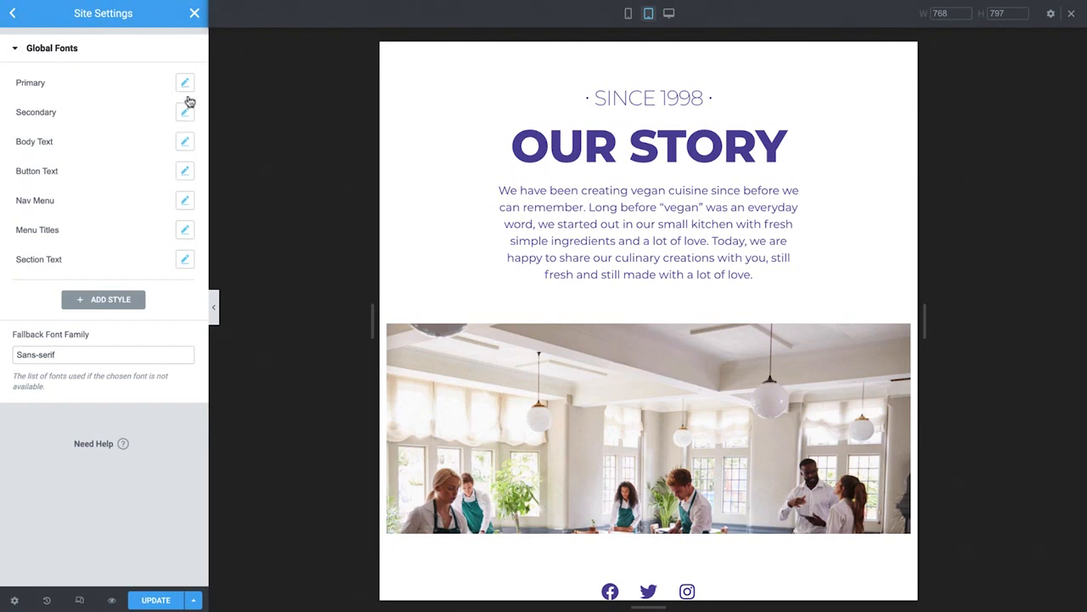
Step: Reduce the Primary global font's tablet size, update, and return to the editor
{"action": "left_click", "coordinate": [184, 82]}
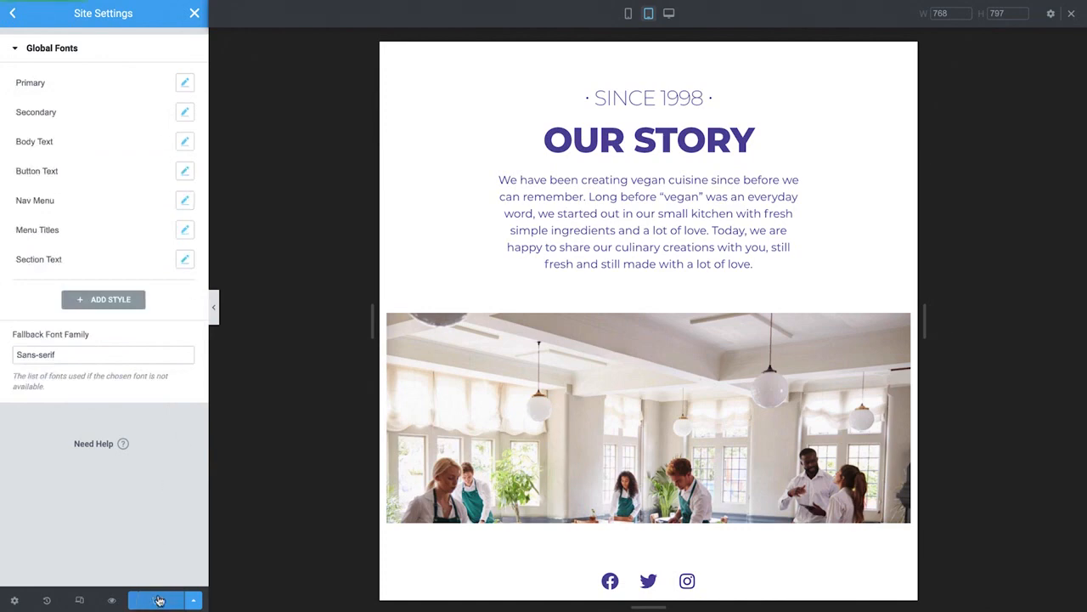
{"action": "left_click", "coordinate": [155, 600]}
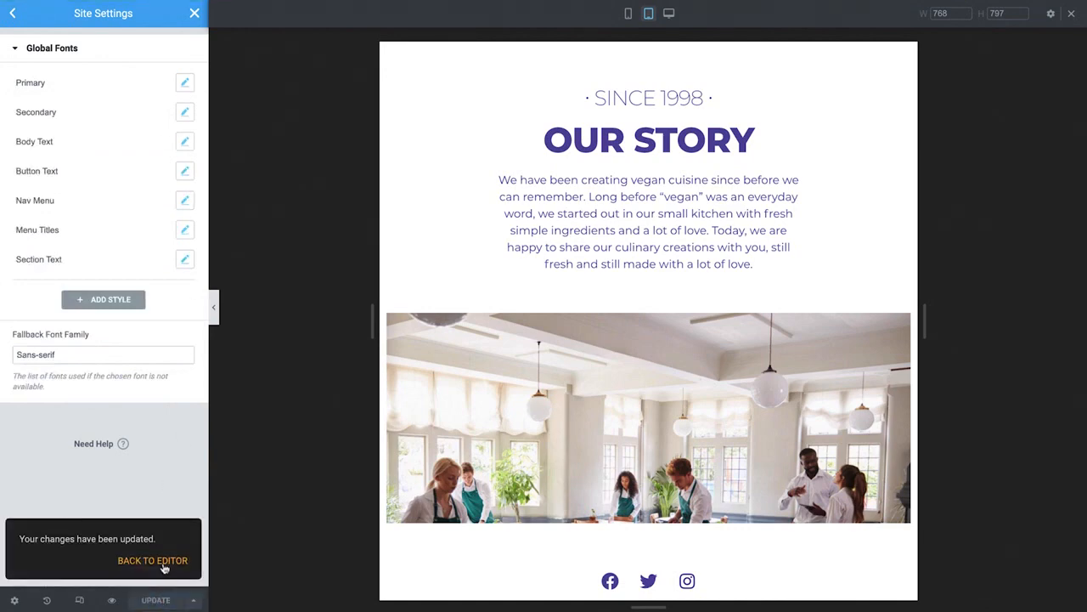
{"action": "left_click", "coordinate": [152, 559]}
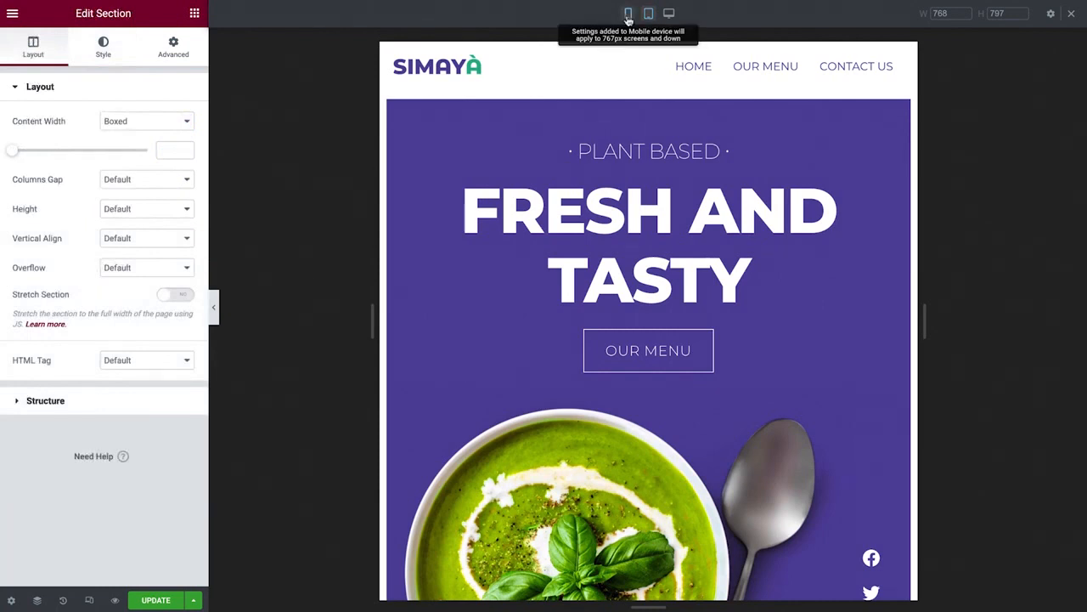
Step: Preview at mobile width and jump to the Hero section via the Navigator
{"action": "left_click", "coordinate": [628, 13]}
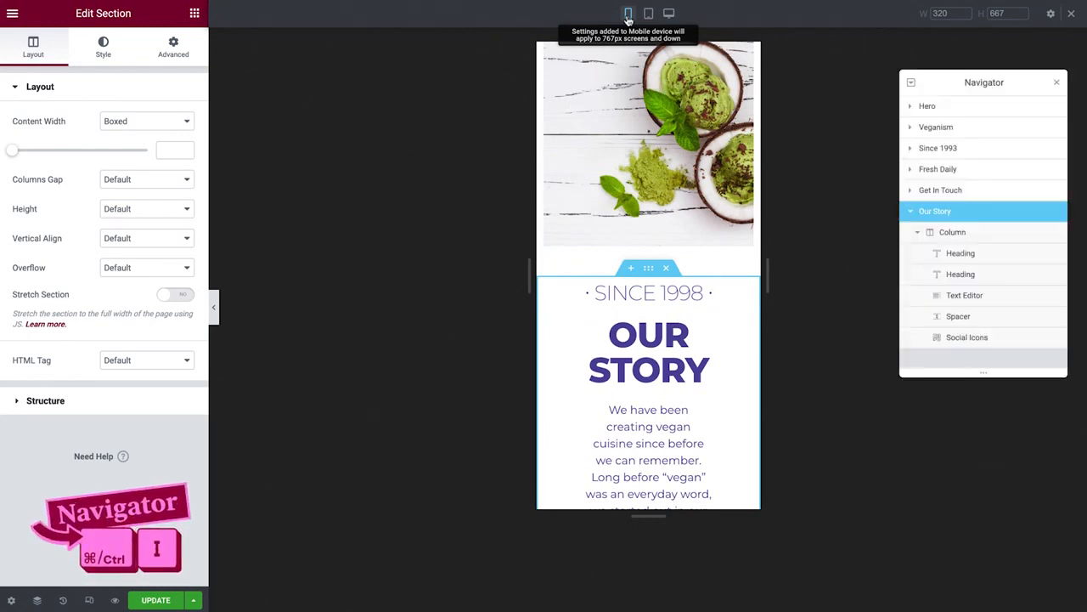
{"action": "left_click", "coordinate": [960, 105]}
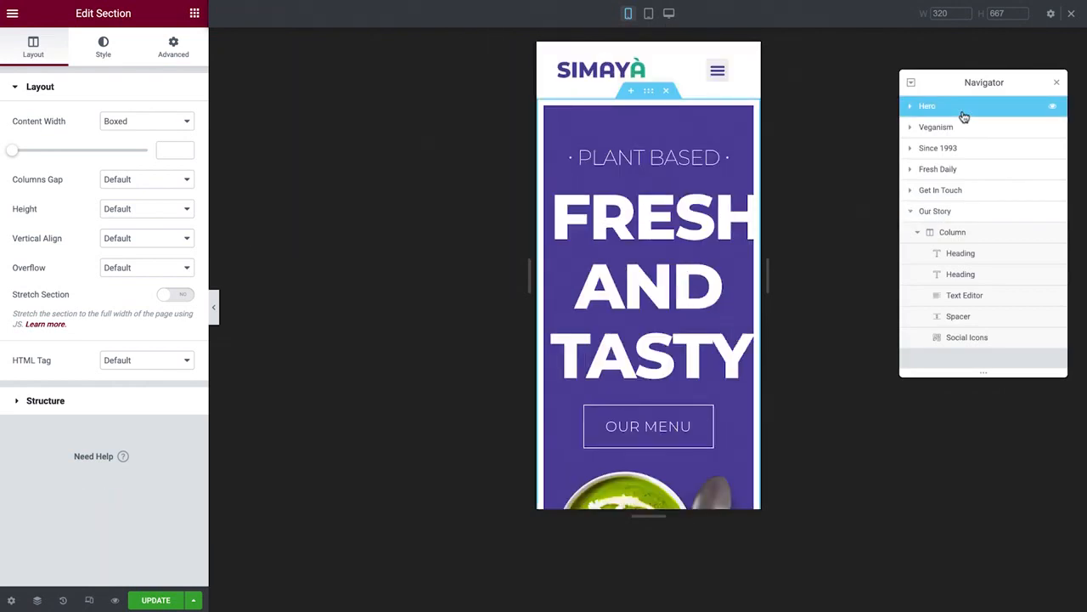
{"action": "left_click", "coordinate": [1057, 82]}
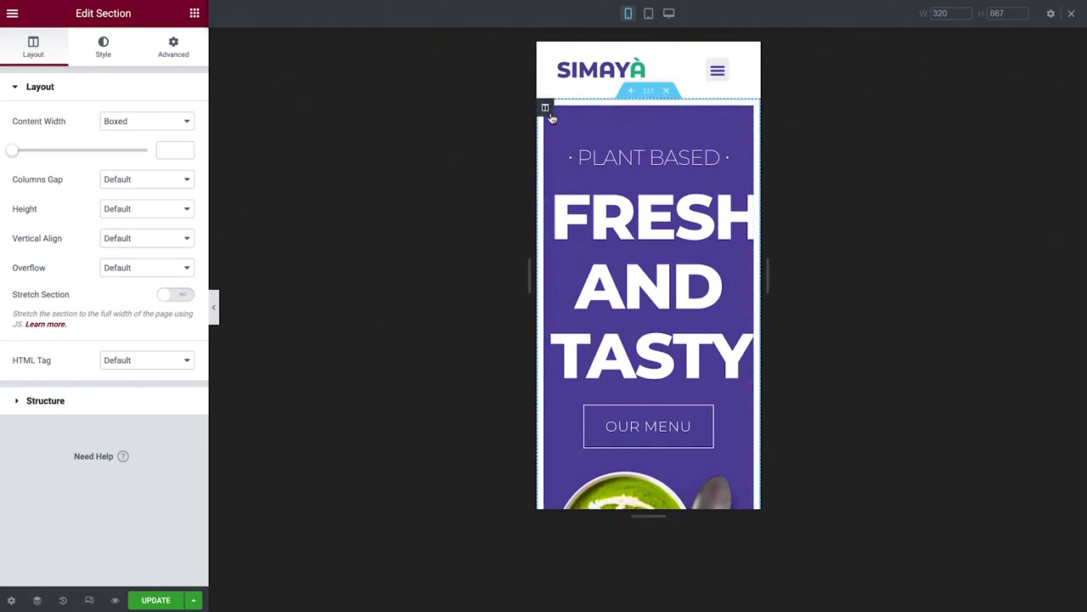
{"action": "mouse_move", "coordinate": [544, 109]}
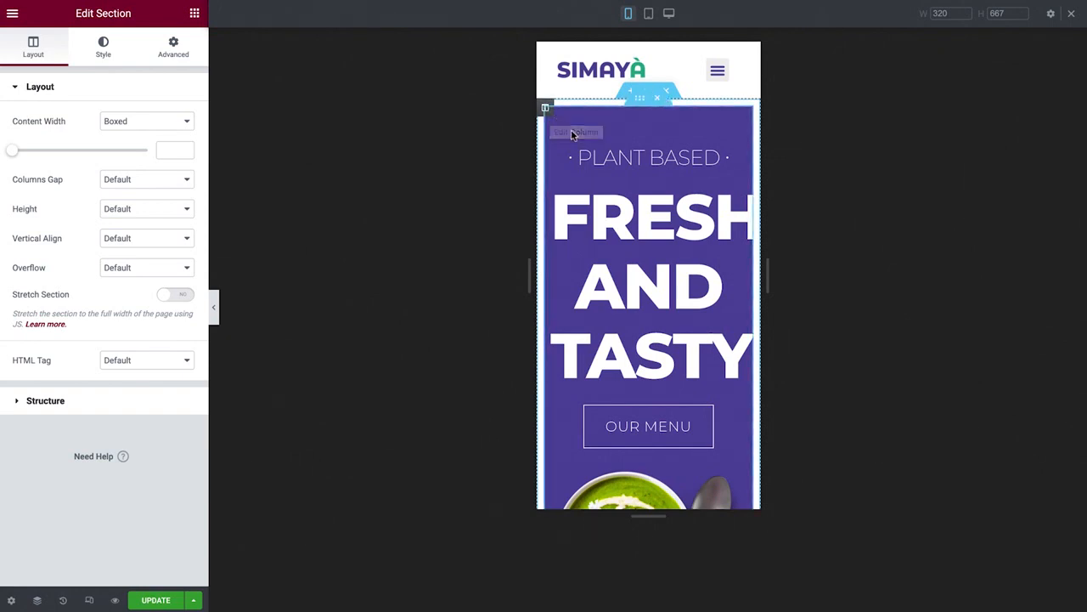
{"action": "mouse_move", "coordinate": [576, 136]}
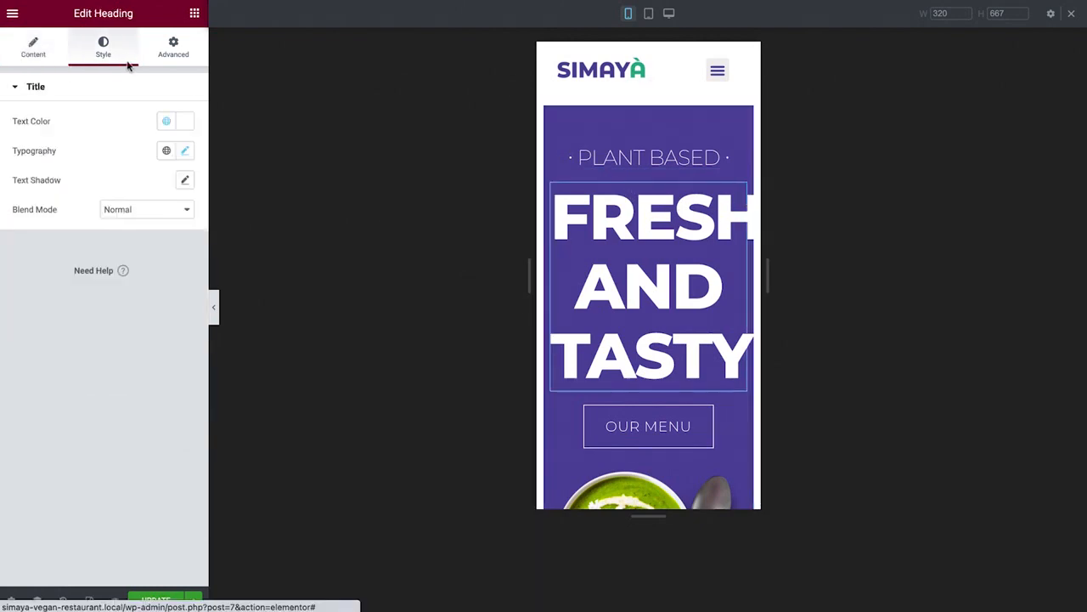
Step: Set the FRESH AND TASTY heading's mobile typography size to 45 px
{"action": "left_click", "coordinate": [184, 150]}
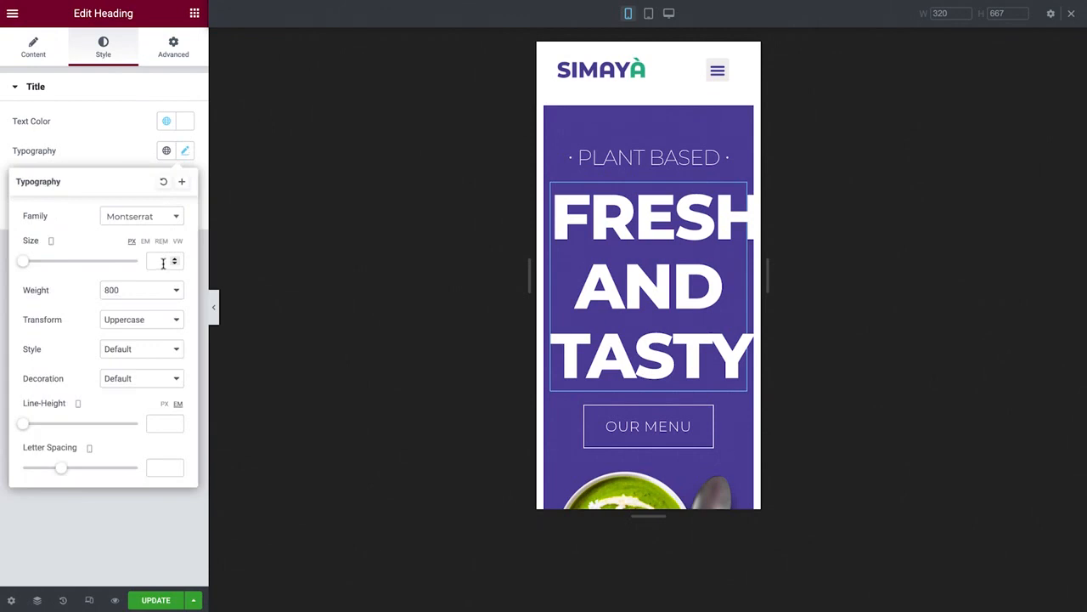
{"action": "type", "text": "45"}
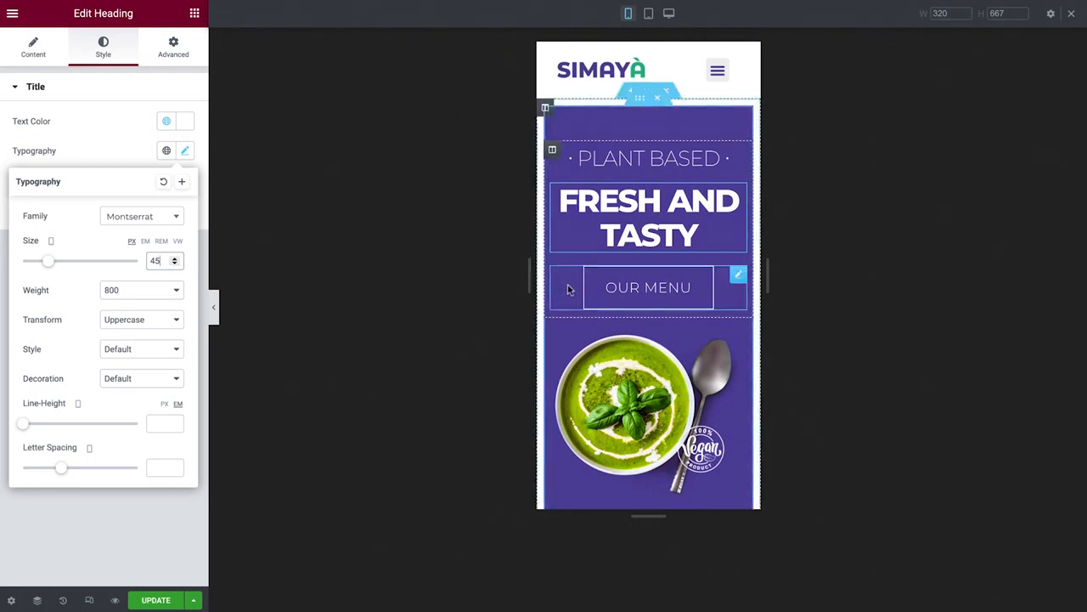
{"action": "scroll", "scroll_direction": "down", "scroll_amount": 3}
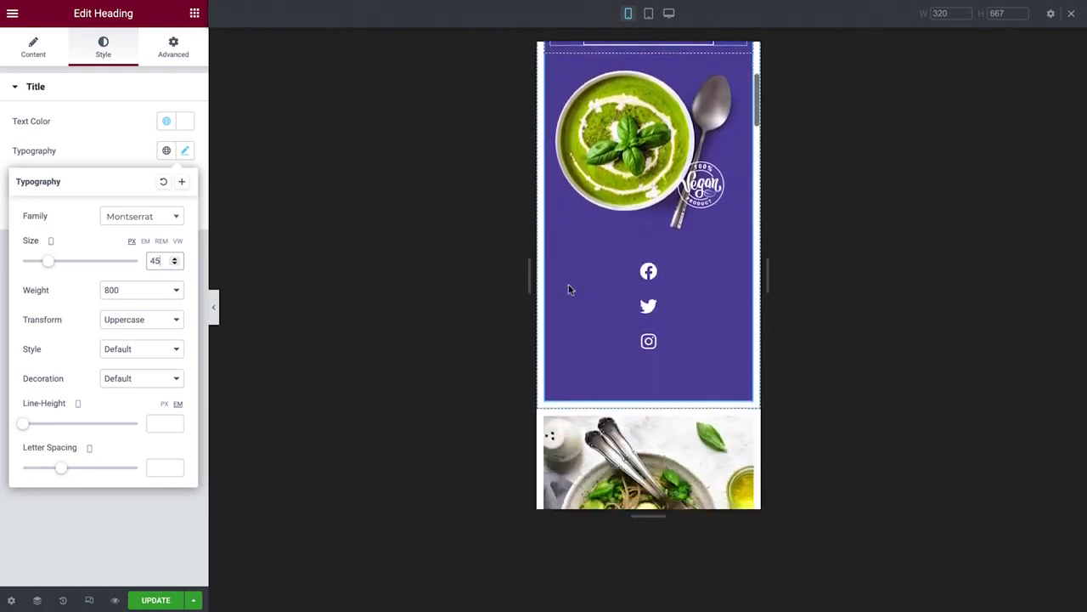
Step: Set the hero social icons' mobile Columns to Auto so they sit in one row
{"action": "left_click", "coordinate": [648, 306]}
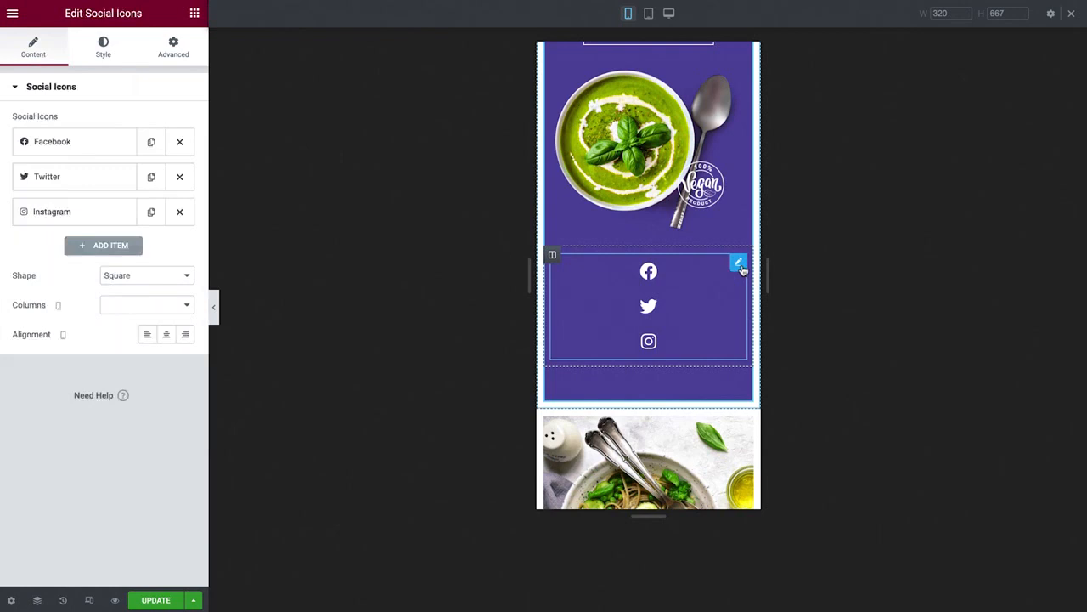
{"action": "left_click", "coordinate": [146, 305]}
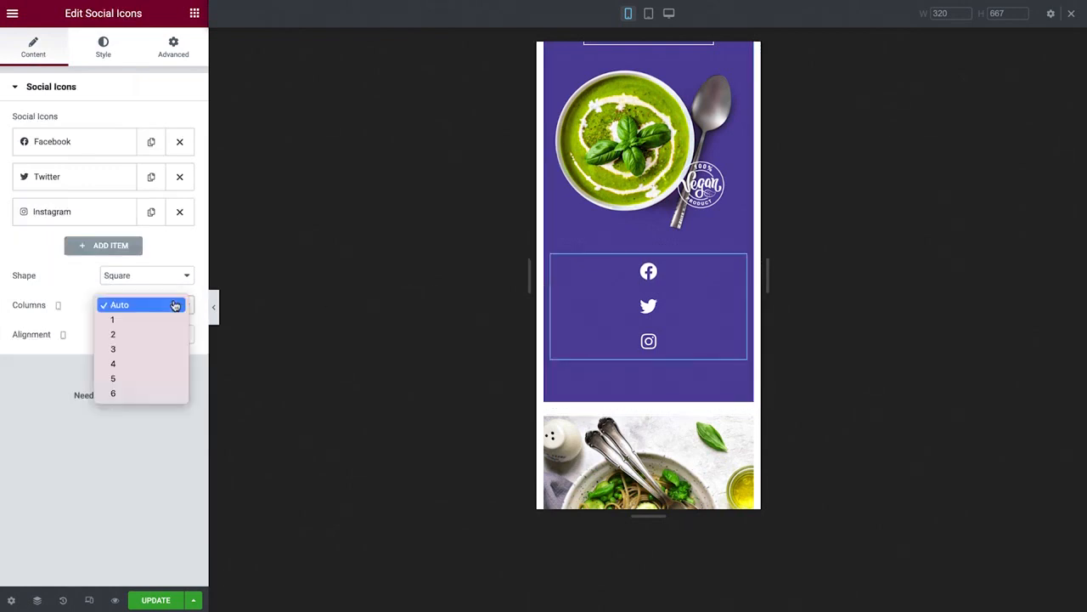
{"action": "left_click", "coordinate": [119, 304]}
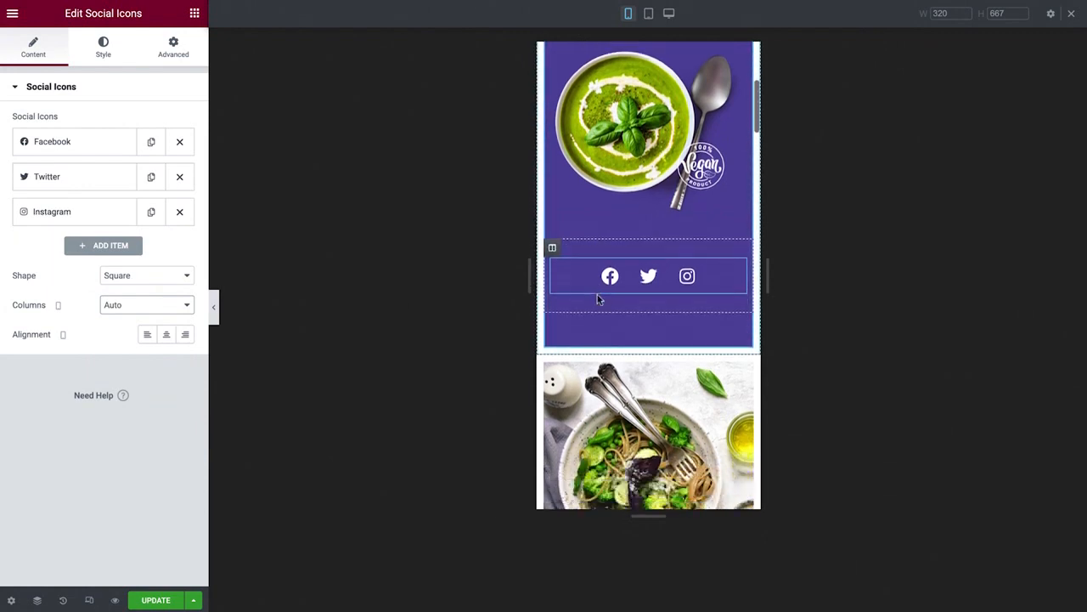
{"action": "scroll", "scroll_direction": "down", "scroll_amount": 3}
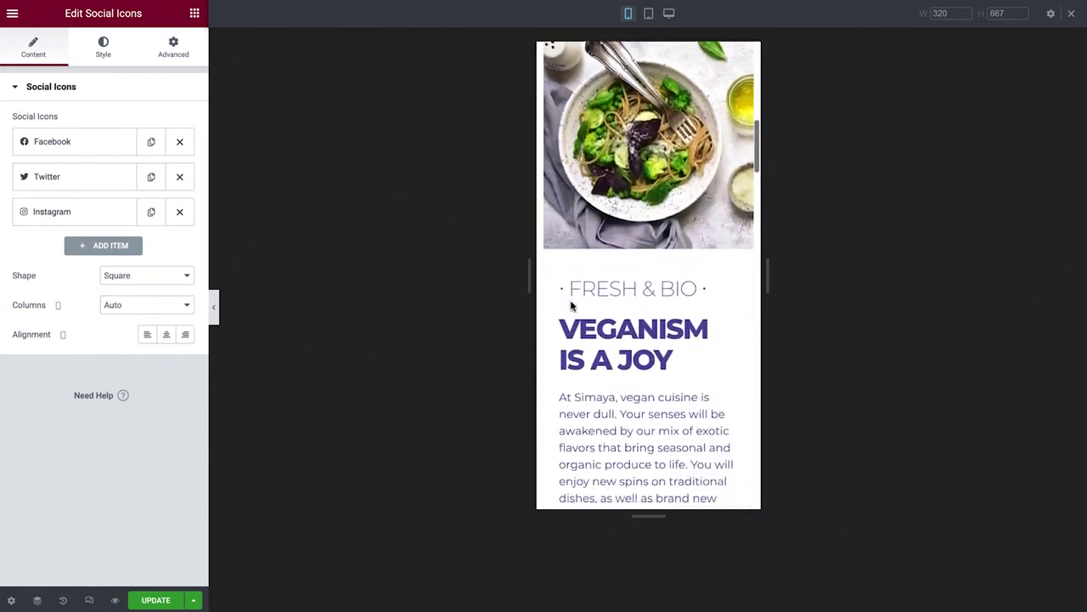
{"action": "scroll", "scroll_direction": "down", "scroll_amount": 3}
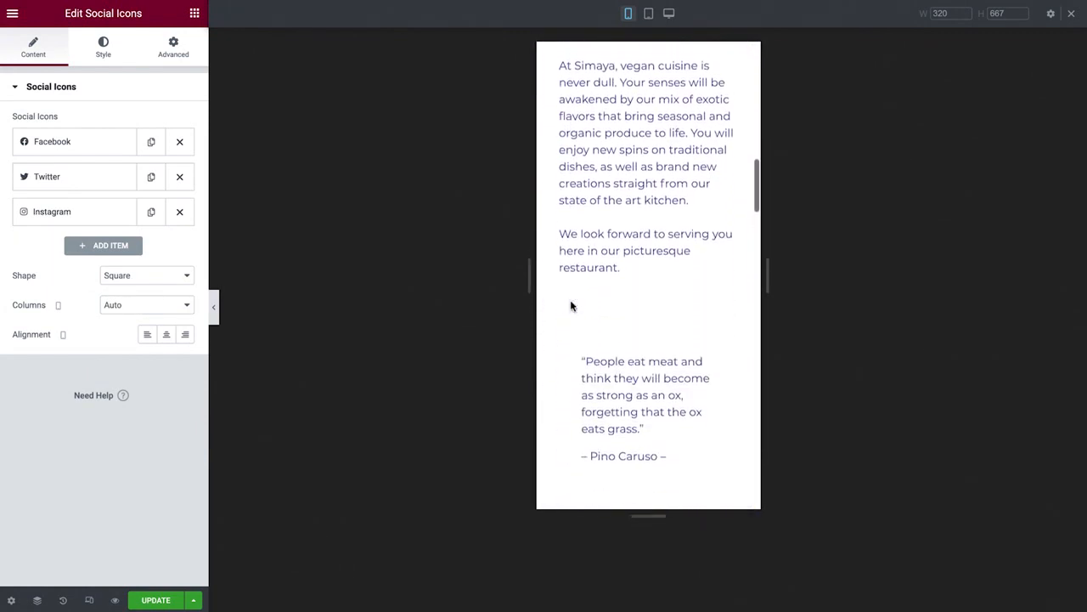
{"action": "scroll", "scroll_direction": "down", "scroll_amount": 3}
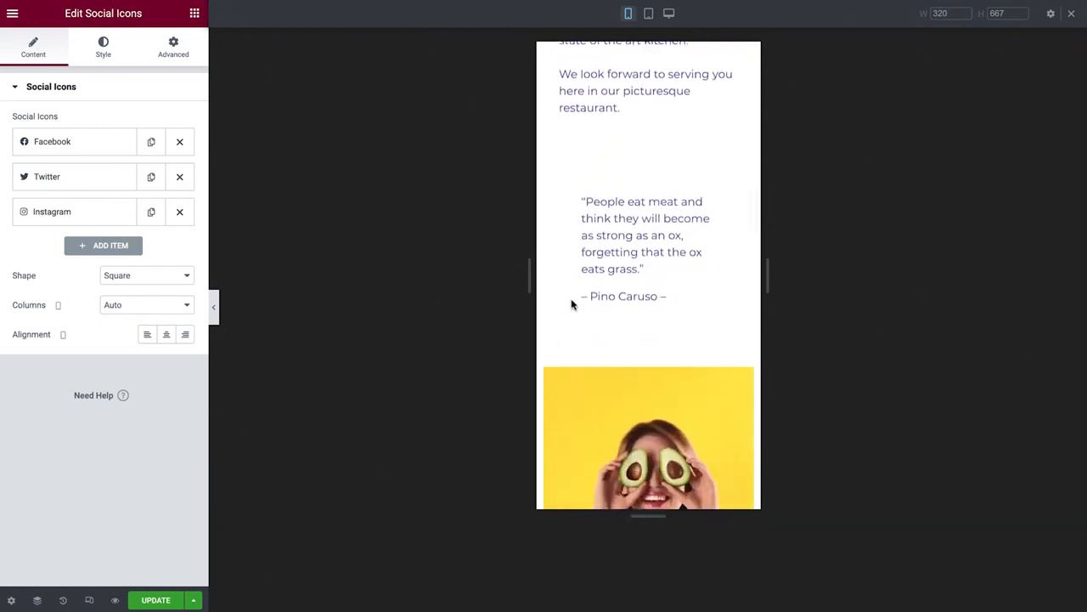
Step: Switch the quote section's Reverse Columns (Mobile) to Yes, putting SINCE 1998 above the avocado
{"action": "left_click", "coordinate": [641, 234]}
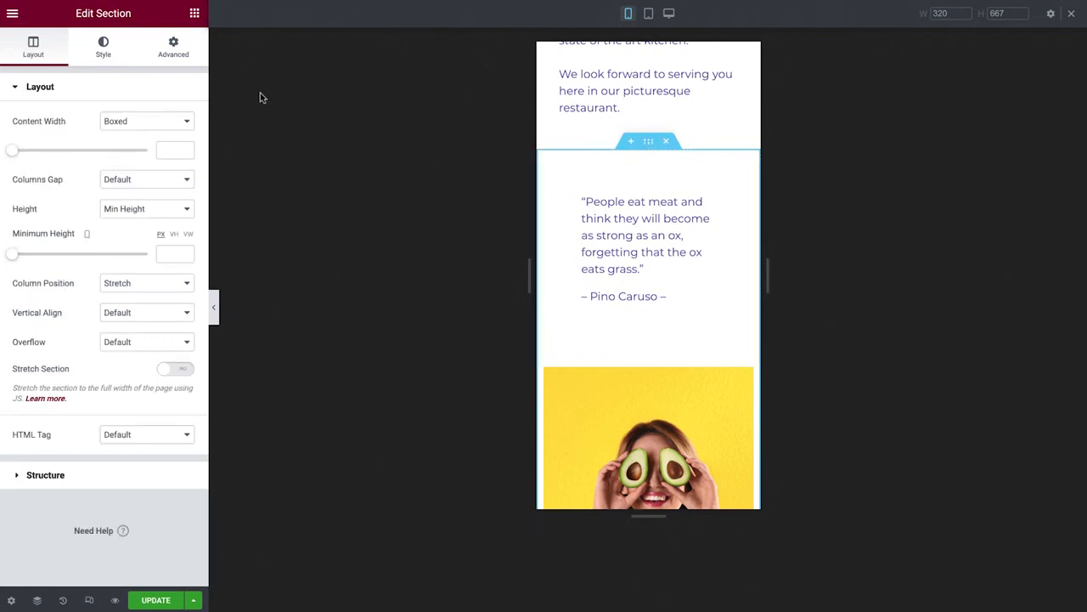
{"action": "left_click", "coordinate": [173, 47]}
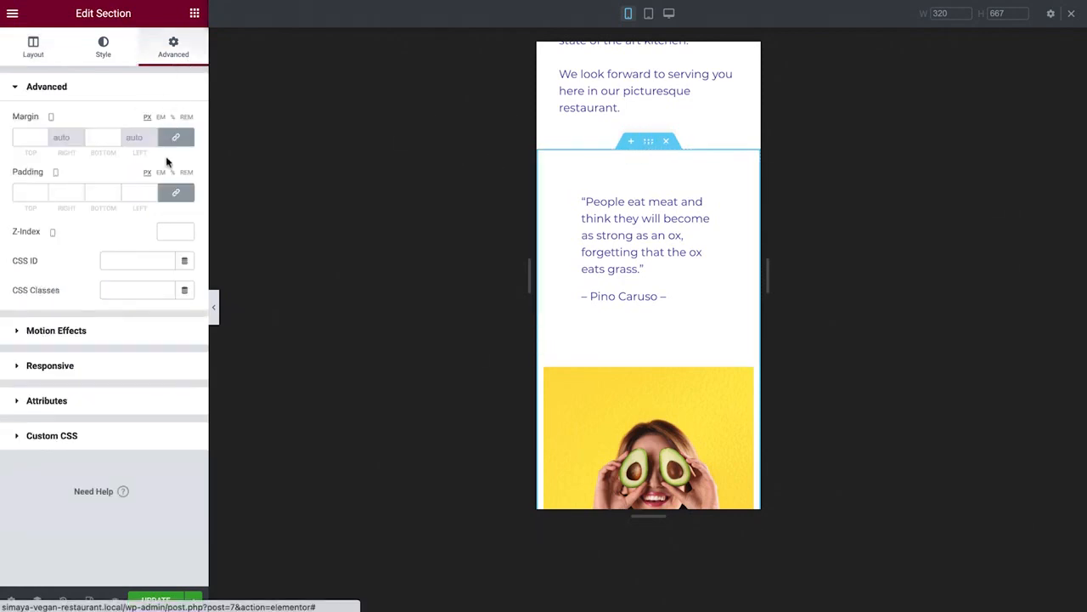
{"action": "left_click", "coordinate": [51, 365]}
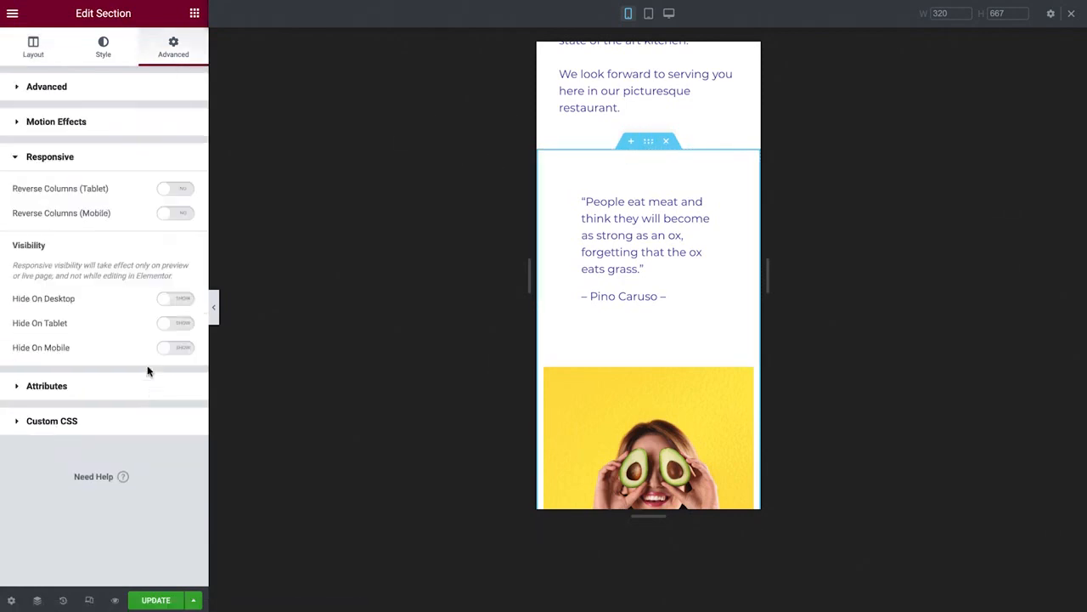
{"action": "mouse_move", "coordinate": [134, 215]}
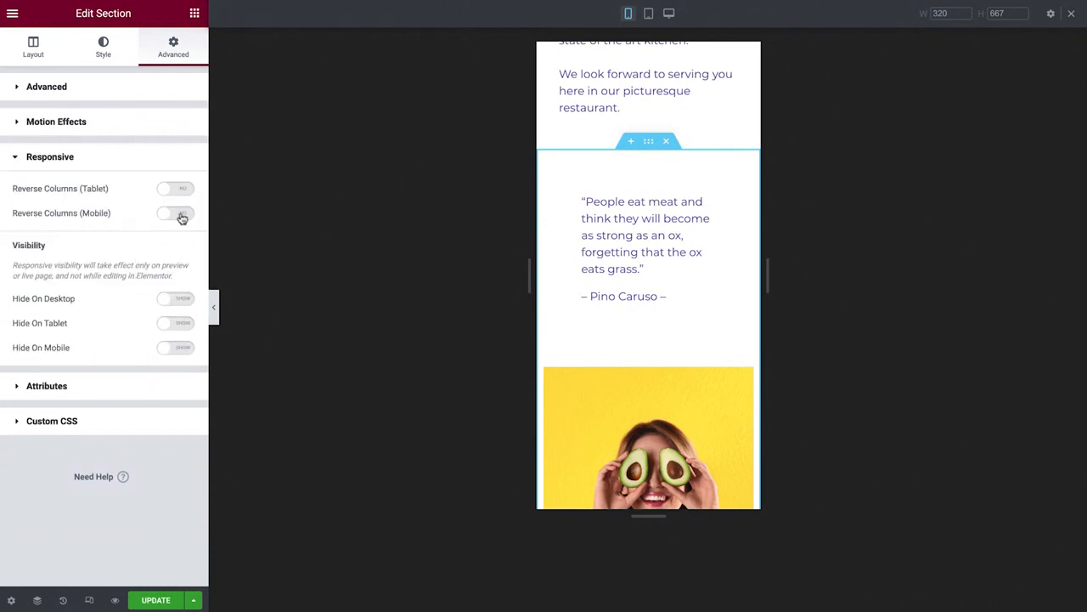
{"action": "left_click", "coordinate": [175, 213]}
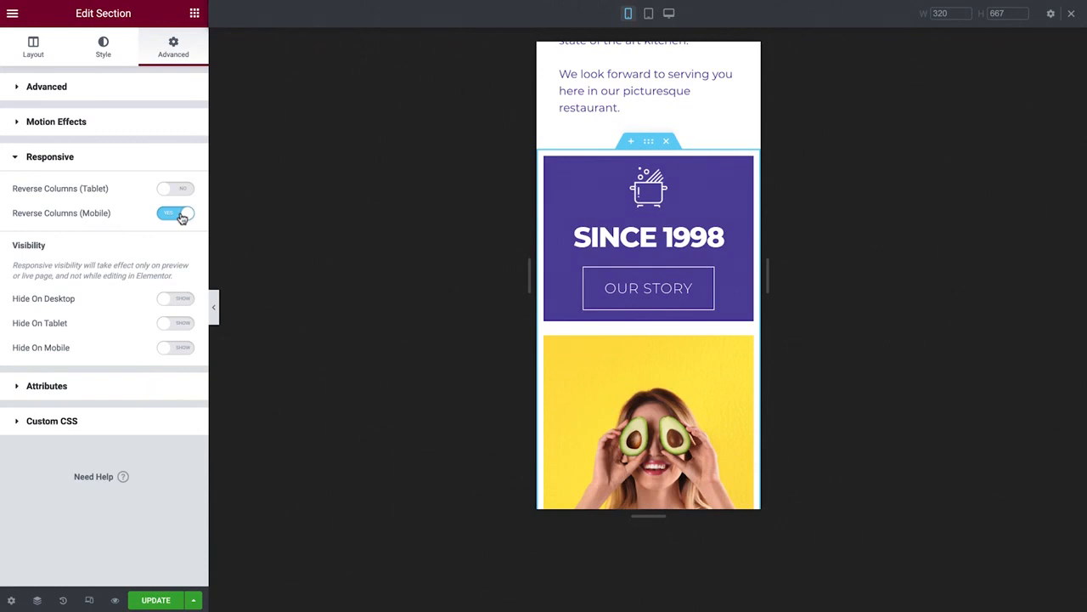
{"action": "mouse_move", "coordinate": [497, 222]}
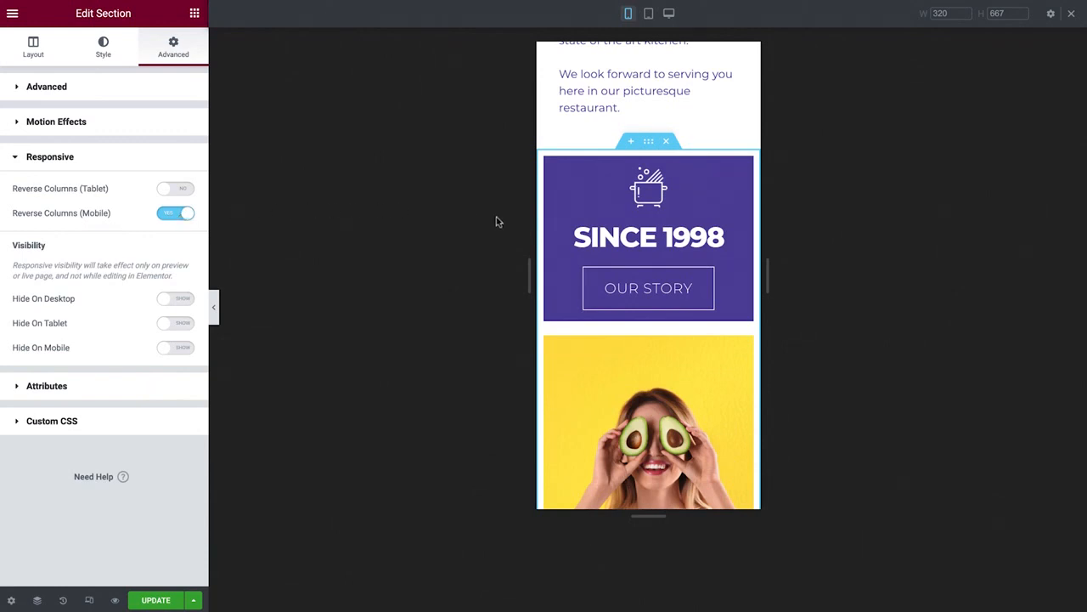
{"action": "scroll", "scroll_direction": "up", "scroll_amount": 3}
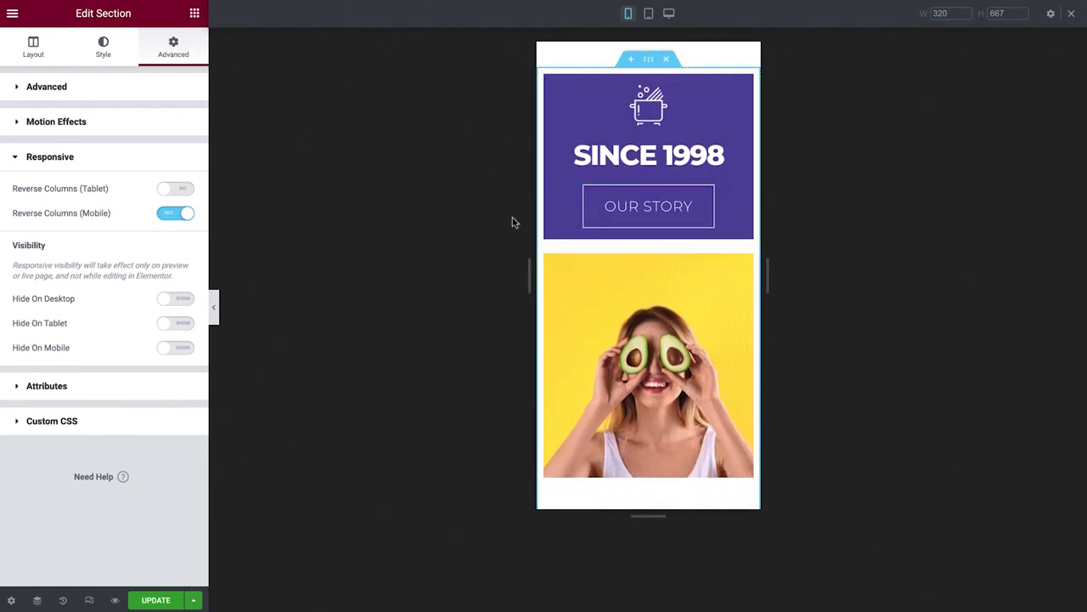
Step: Give the GET IN TOUCH column 15 px padding on all four sides
{"action": "left_click", "coordinate": [544, 76]}
{"action": "type", "text": "15"}
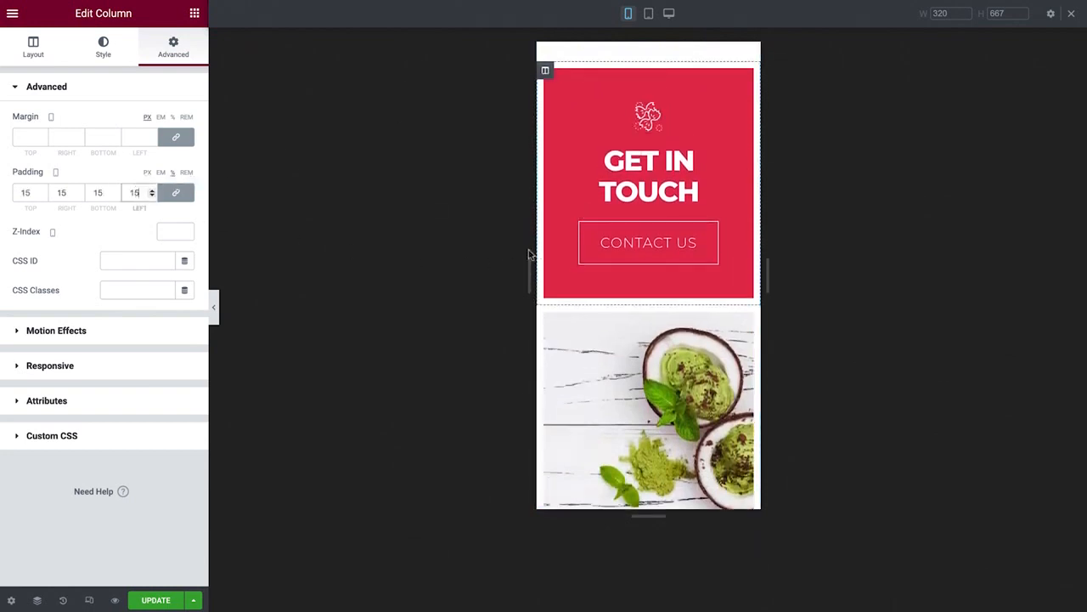
{"action": "scroll", "scroll_direction": "down", "scroll_amount": 3}
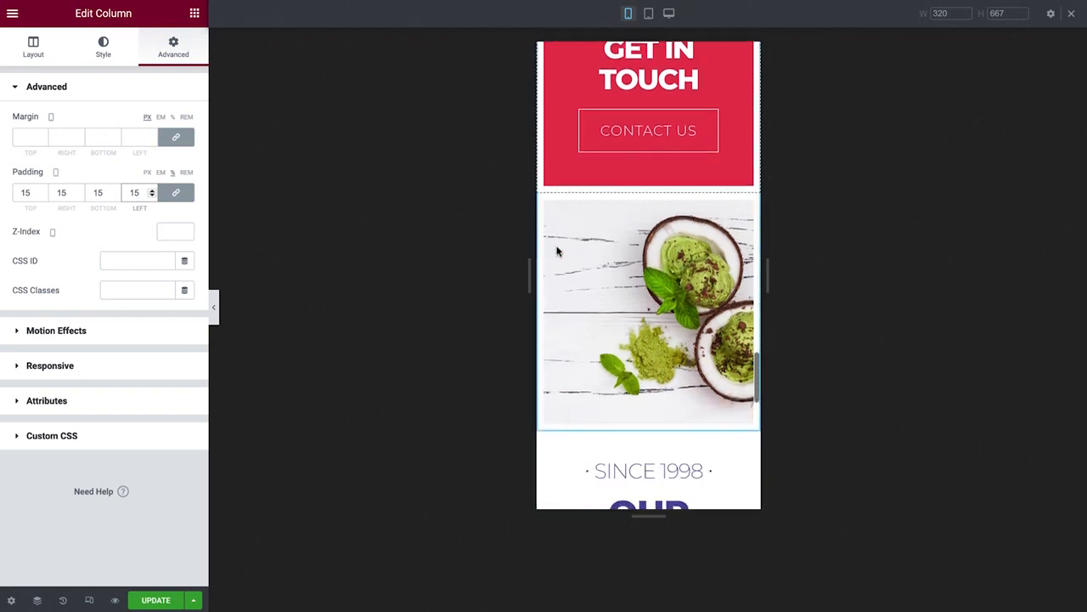
{"action": "scroll", "scroll_direction": "down", "scroll_amount": 3}
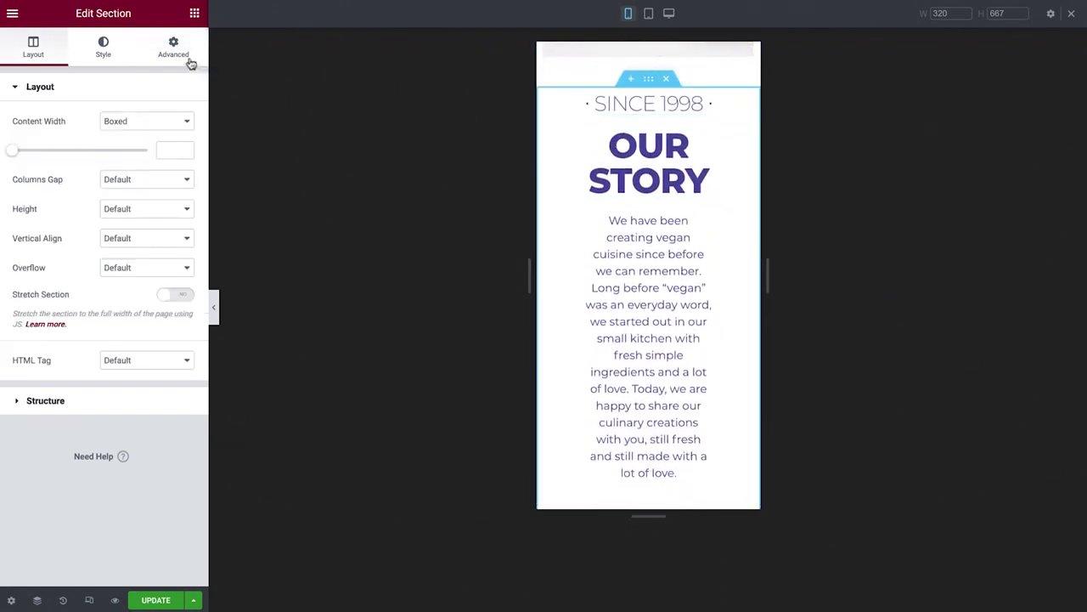
Step: Set Our Story margins to 25 top and 10 bottom, then open the paragraph's Advanced settings
{"action": "left_click", "coordinate": [173, 46]}
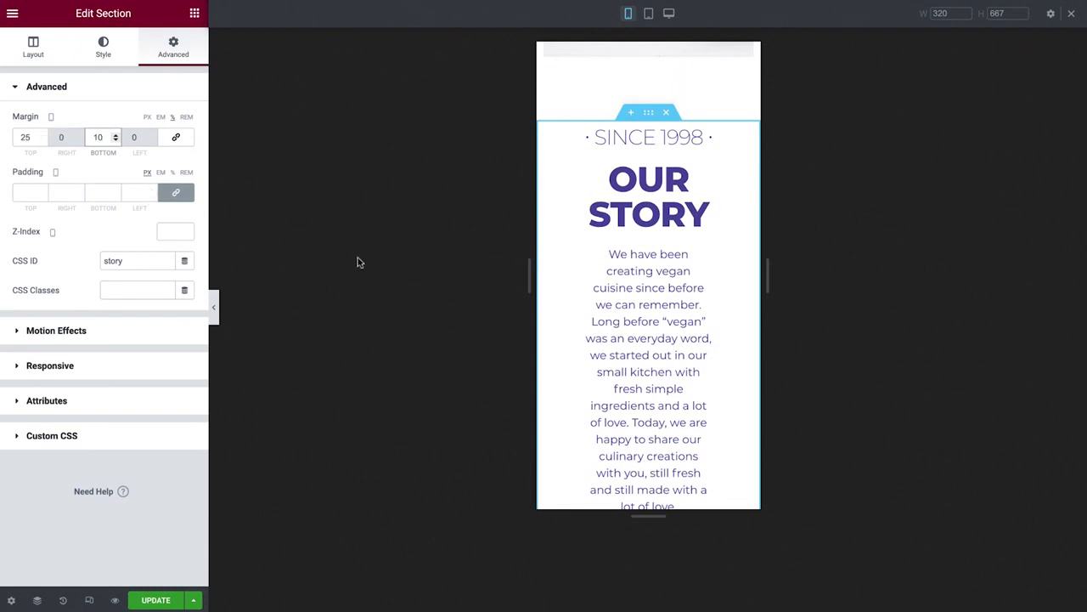
{"action": "left_click", "coordinate": [648, 373]}
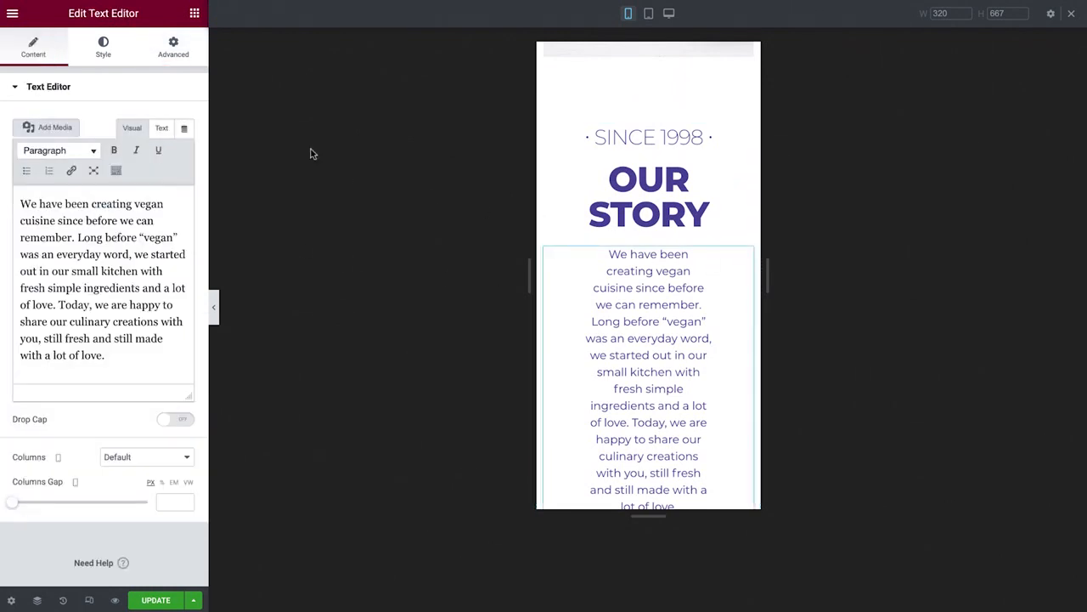
{"action": "left_click", "coordinate": [173, 47]}
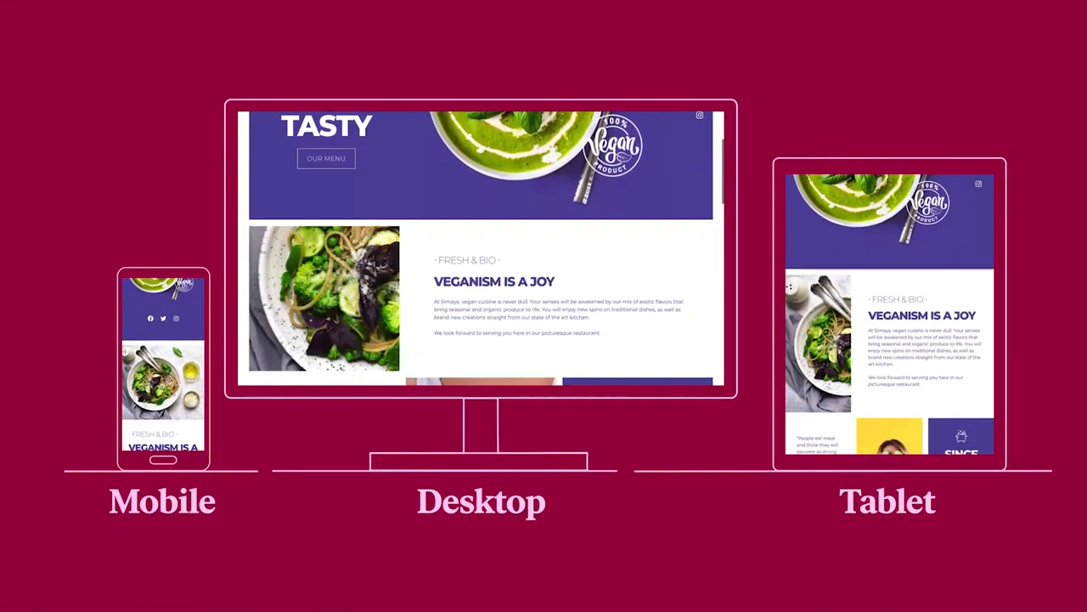
{"action": "scroll", "scroll_direction": "down", "scroll_amount": 3}
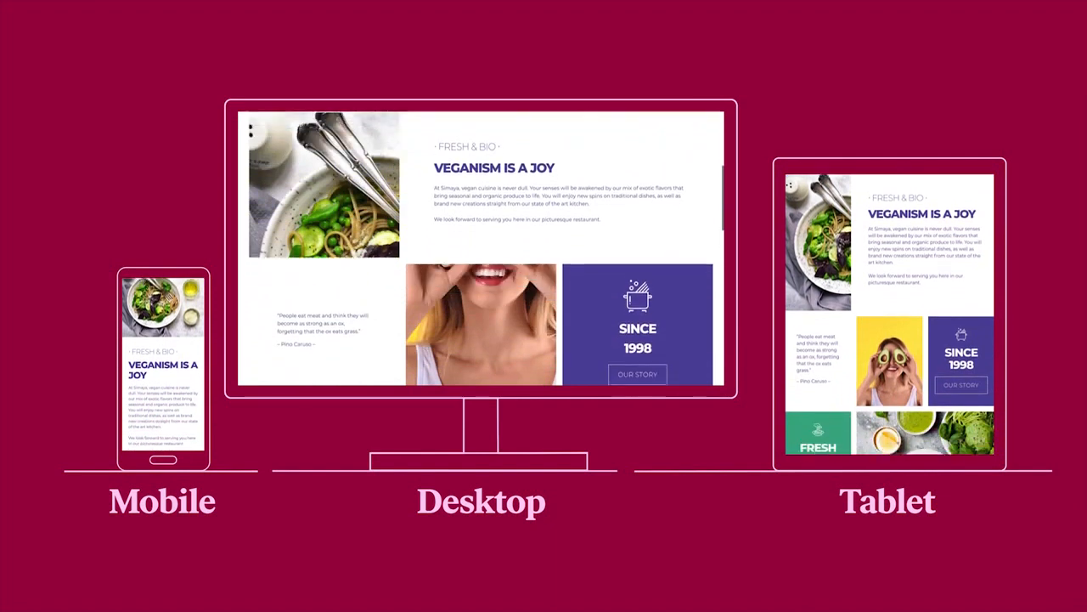
{"action": "scroll", "scroll_direction": "down", "scroll_amount": 3}
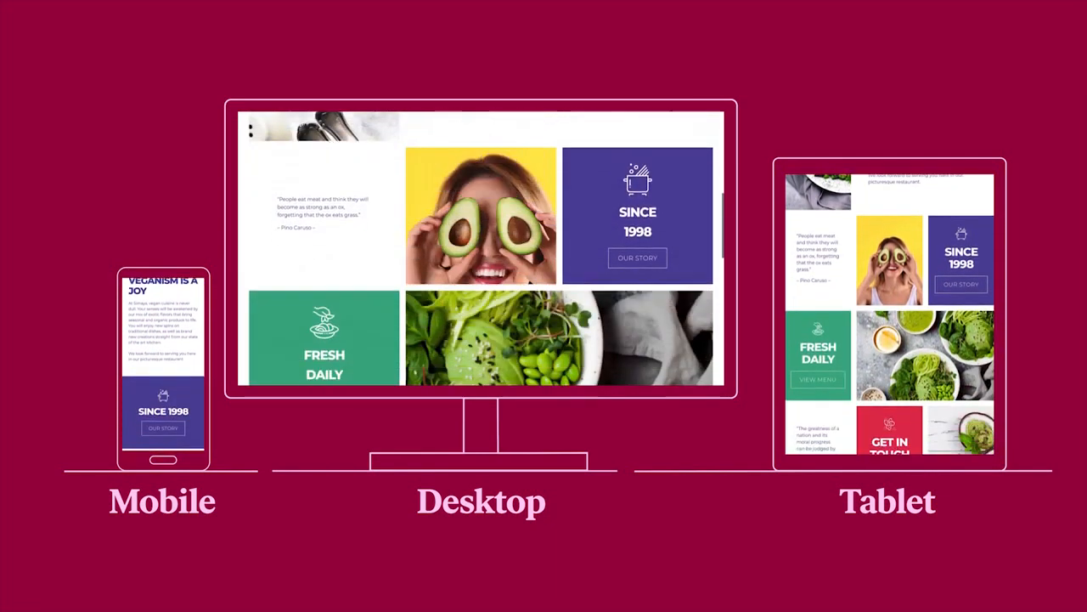
{"action": "scroll", "scroll_direction": "down", "scroll_amount": 3}
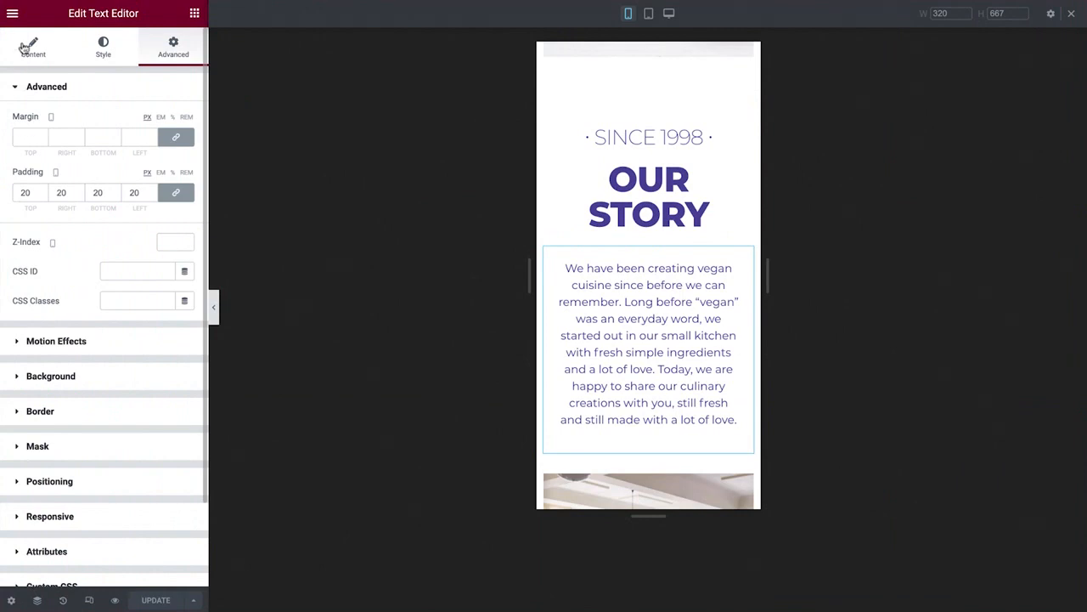
Step: Exit Elementor to the WordPress dashboard's Pages list via the editor menu
{"action": "left_click", "coordinate": [12, 13]}
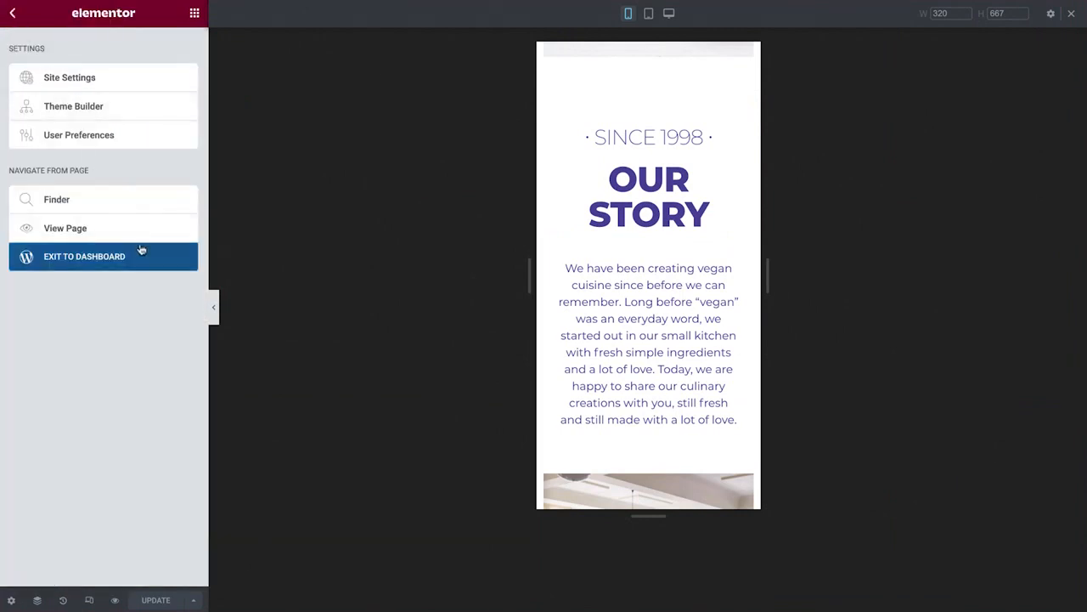
{"action": "left_click", "coordinate": [84, 256]}
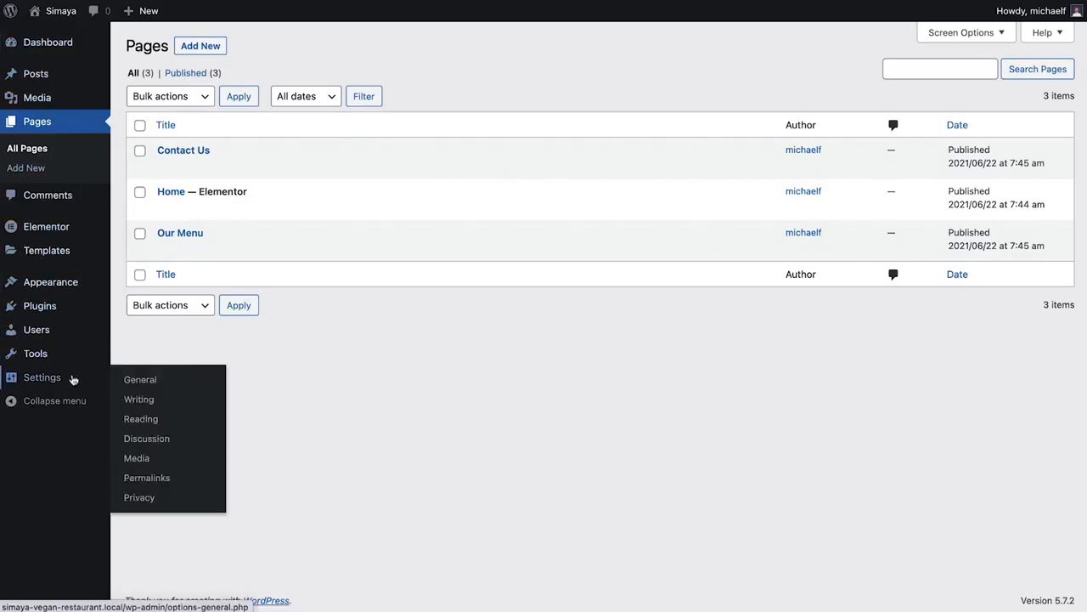
{"action": "mouse_move", "coordinate": [141, 418]}
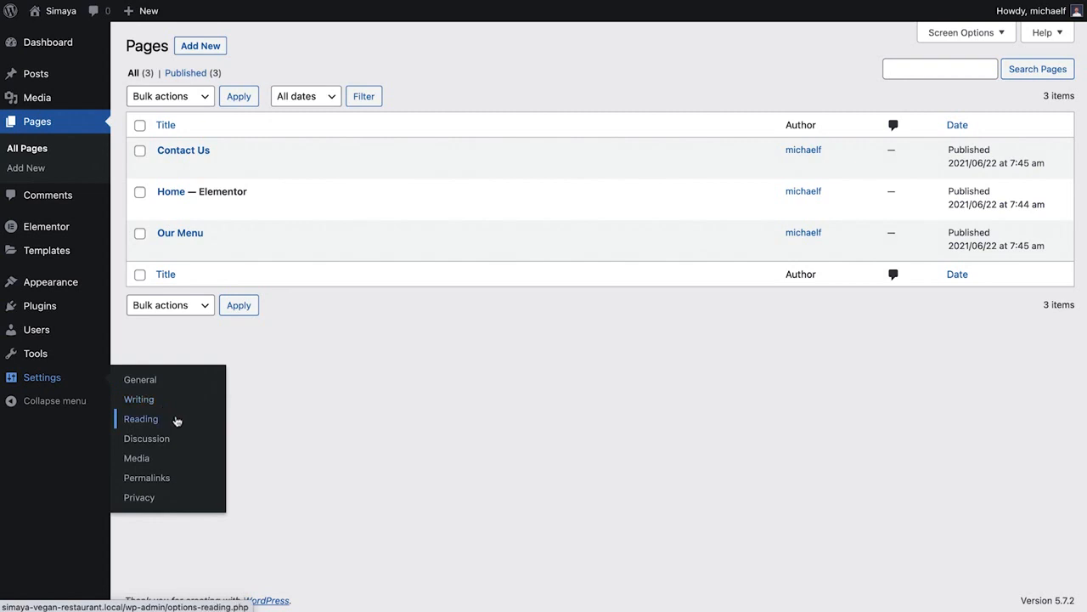
Step: In Reading settings, set the homepage to the static page Home
{"action": "left_click", "coordinate": [141, 418]}
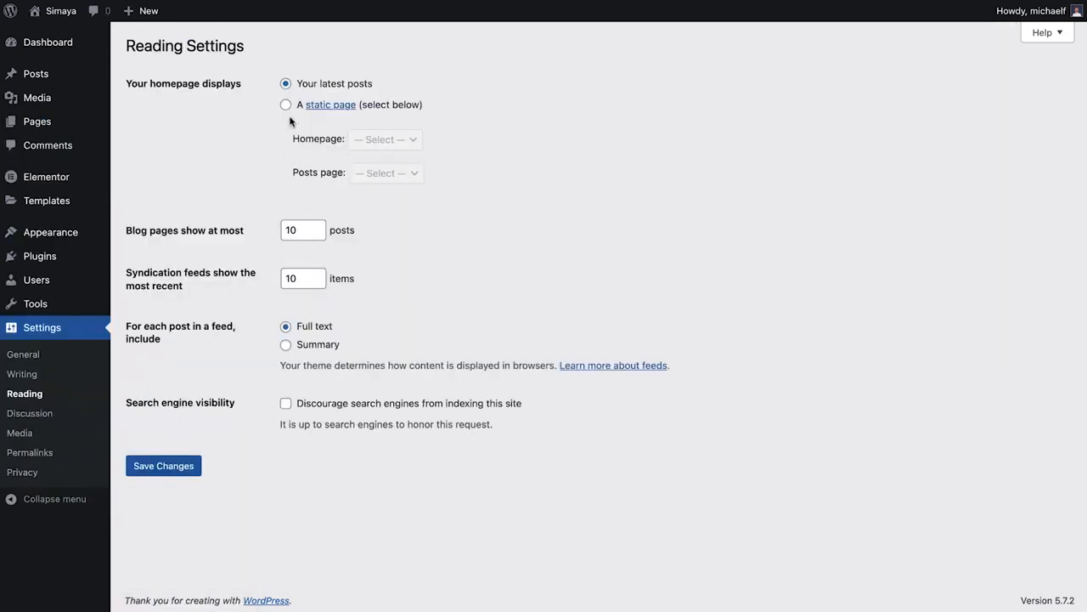
{"action": "left_click", "coordinate": [286, 104]}
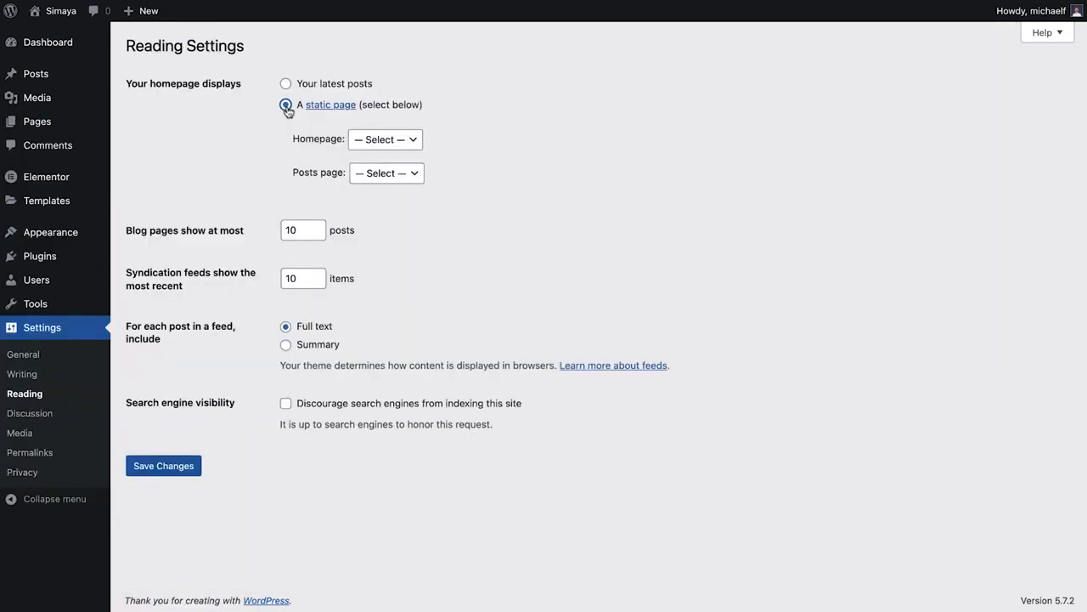
{"action": "left_click", "coordinate": [285, 105]}
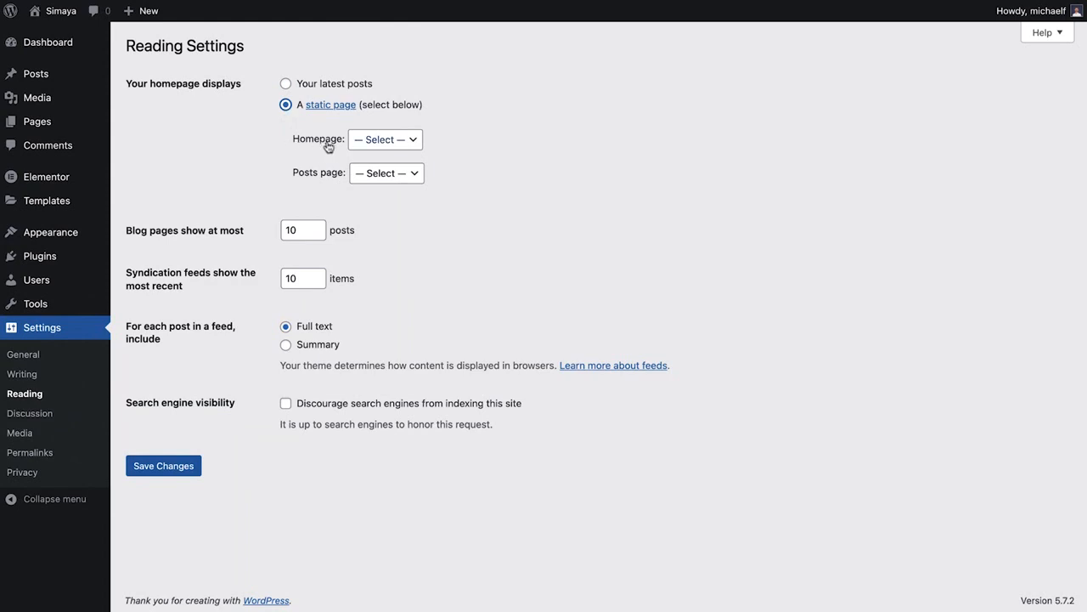
{"action": "left_click", "coordinate": [385, 139]}
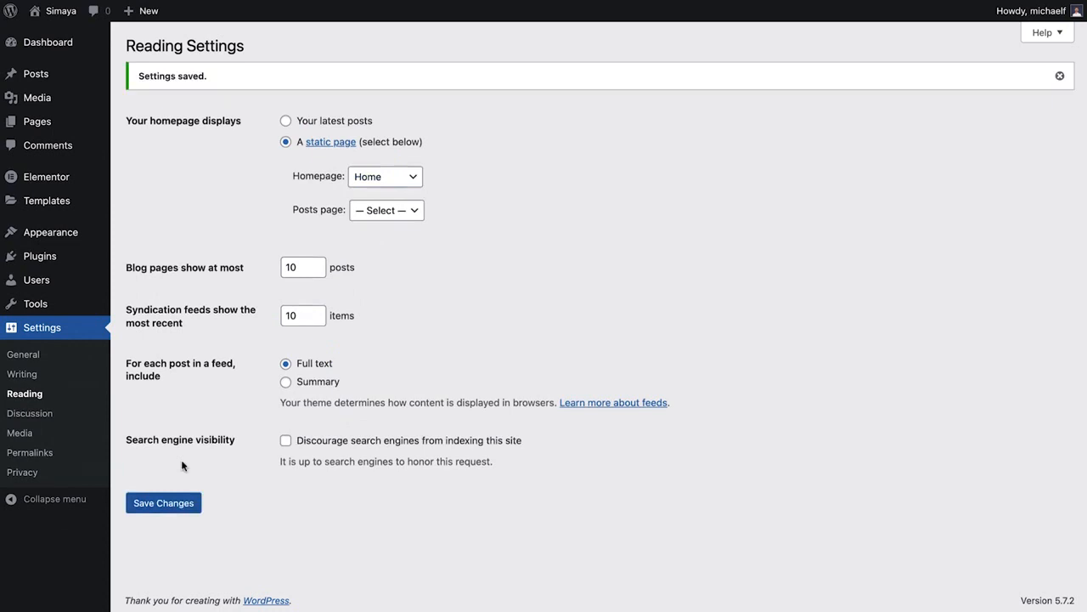
{"action": "mouse_move", "coordinate": [149, 392]}
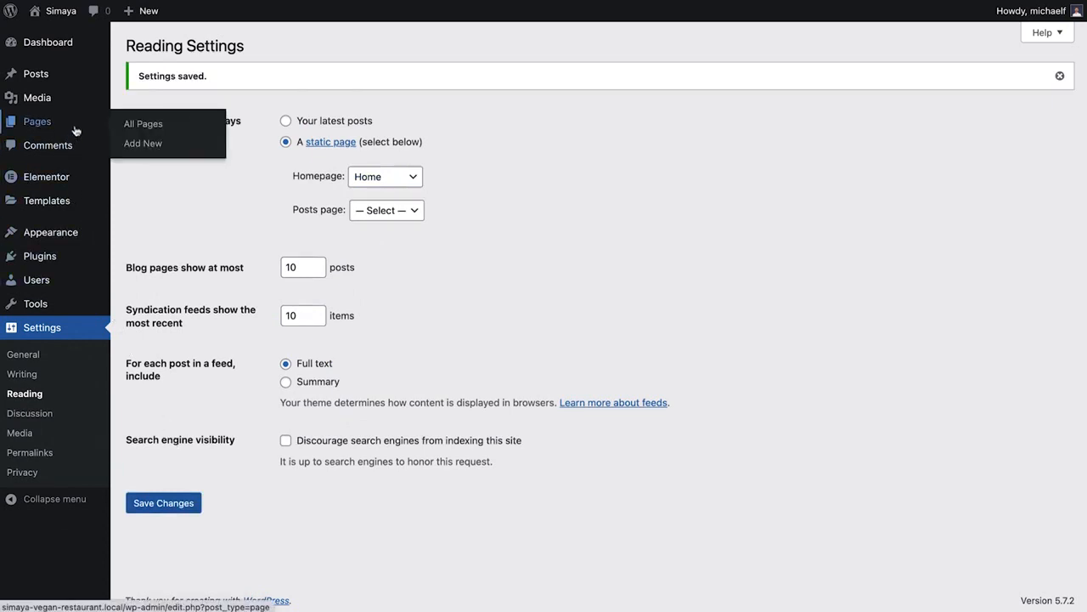
Step: Open the Our Menu page from All Pages and launch it in Elementor
{"action": "left_click", "coordinate": [143, 123]}
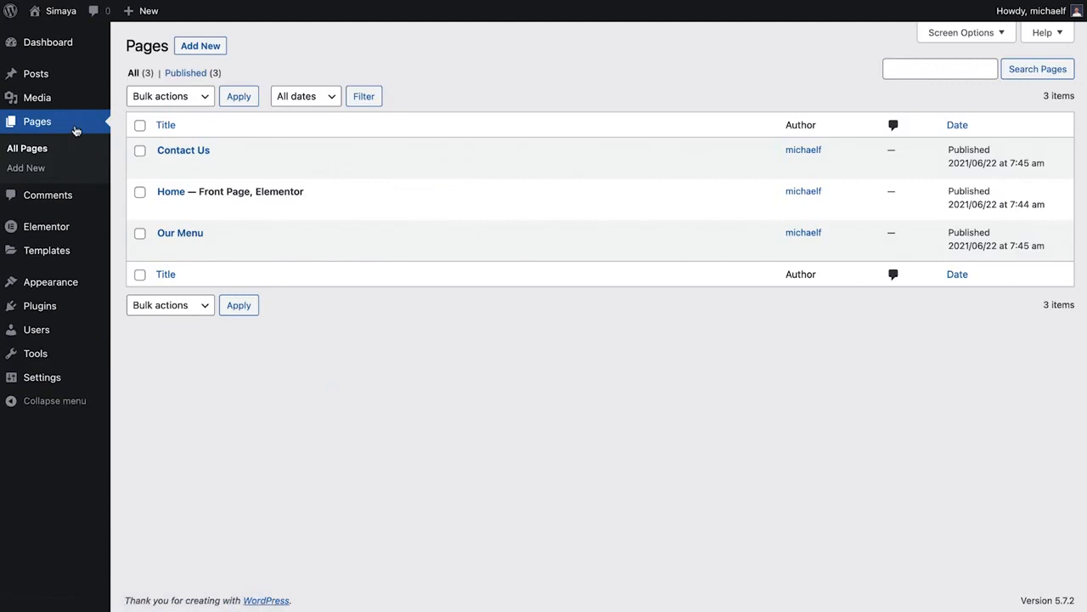
{"action": "mouse_move", "coordinate": [171, 191]}
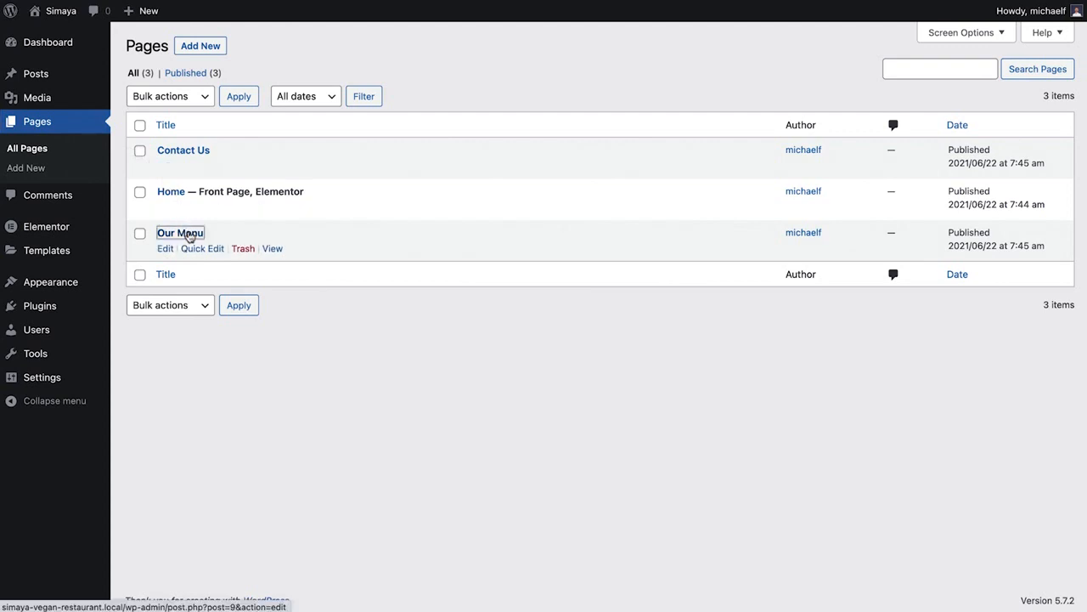
{"action": "left_click", "coordinate": [180, 233]}
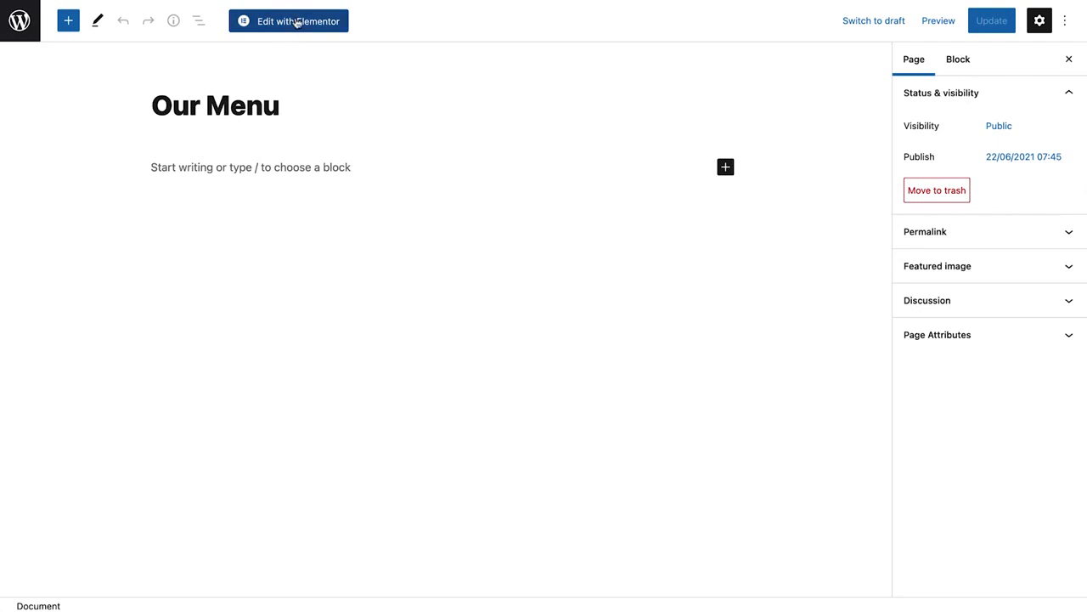
{"action": "left_click", "coordinate": [289, 20]}
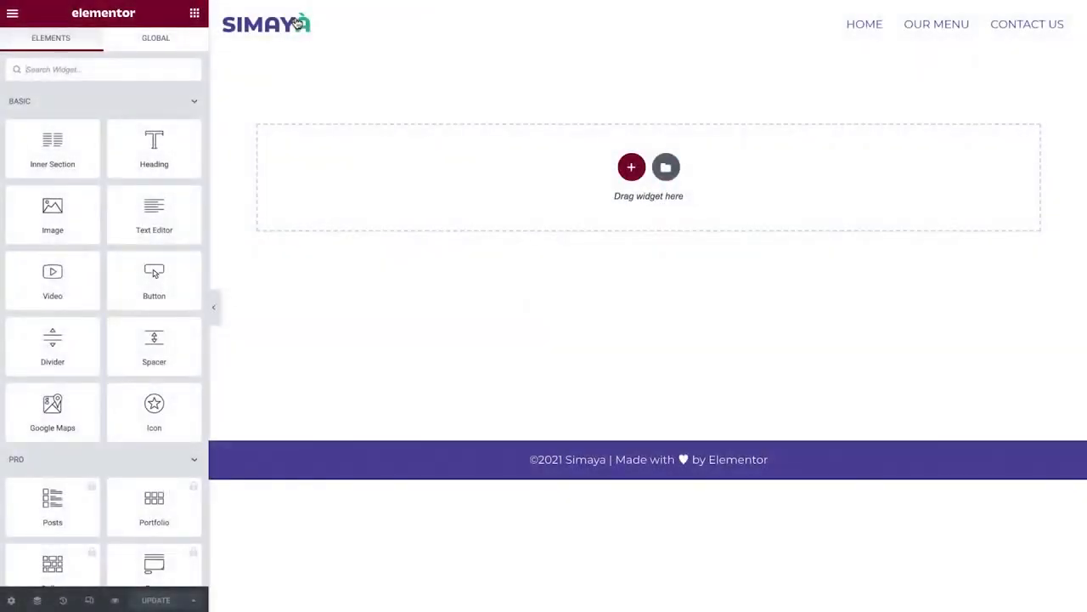